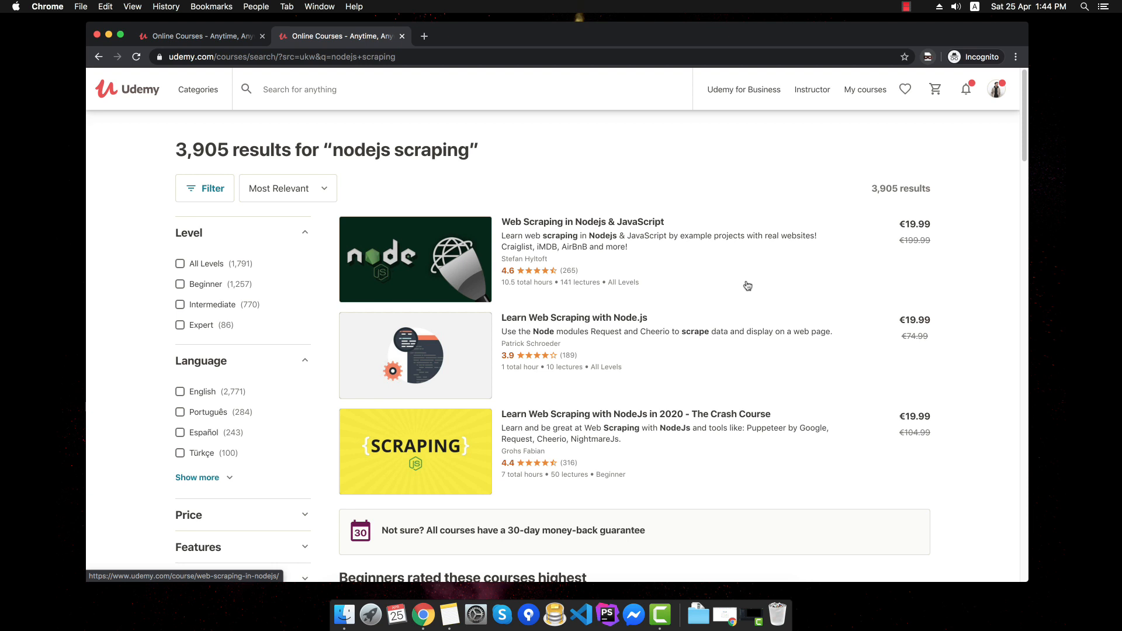
mouse_move(777, 331)
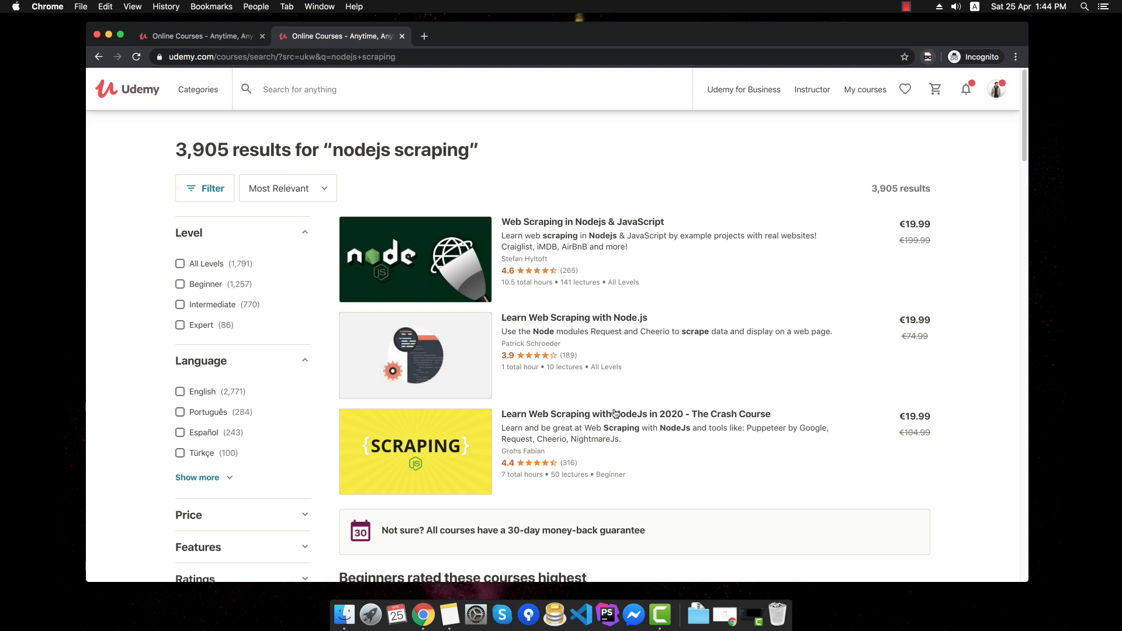
mouse_move(576, 435)
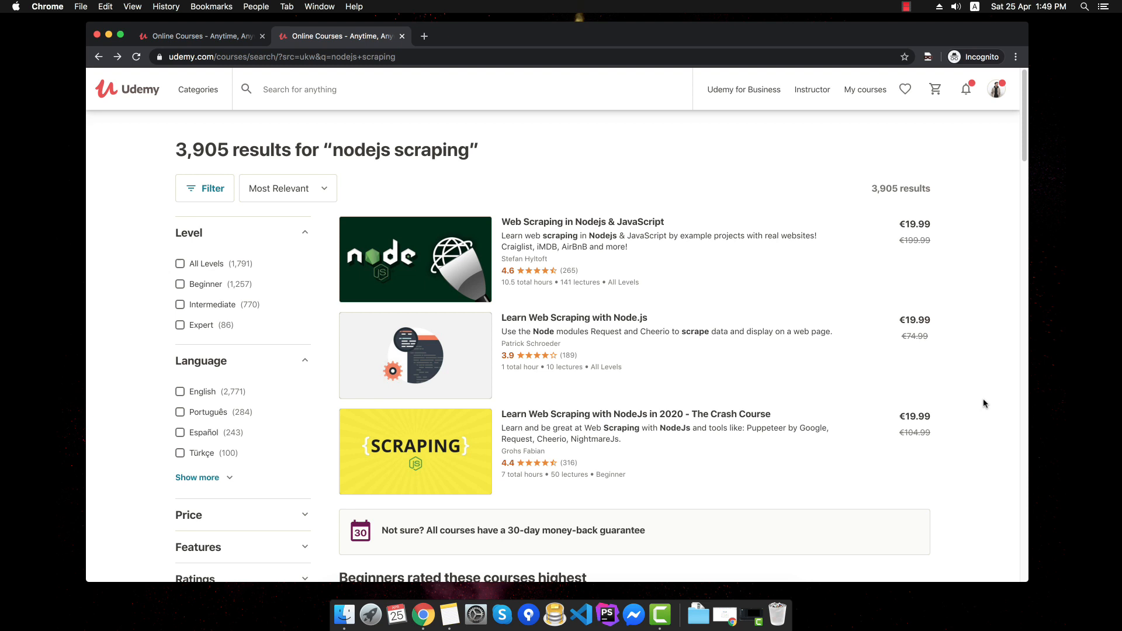
mouse_move(804, 328)
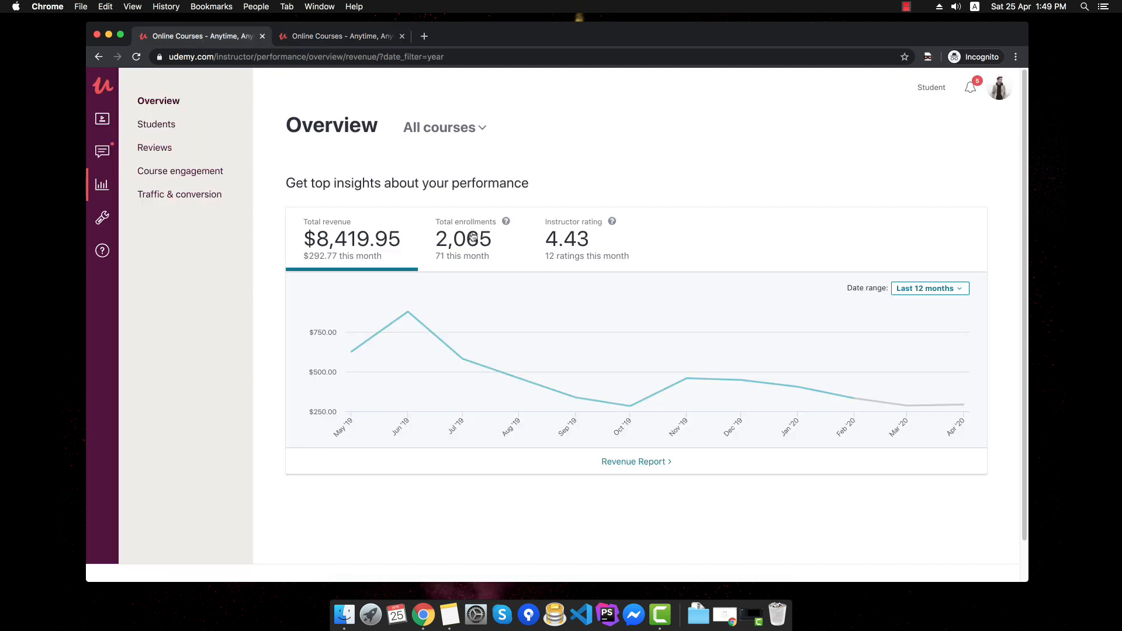
mouse_move(492, 275)
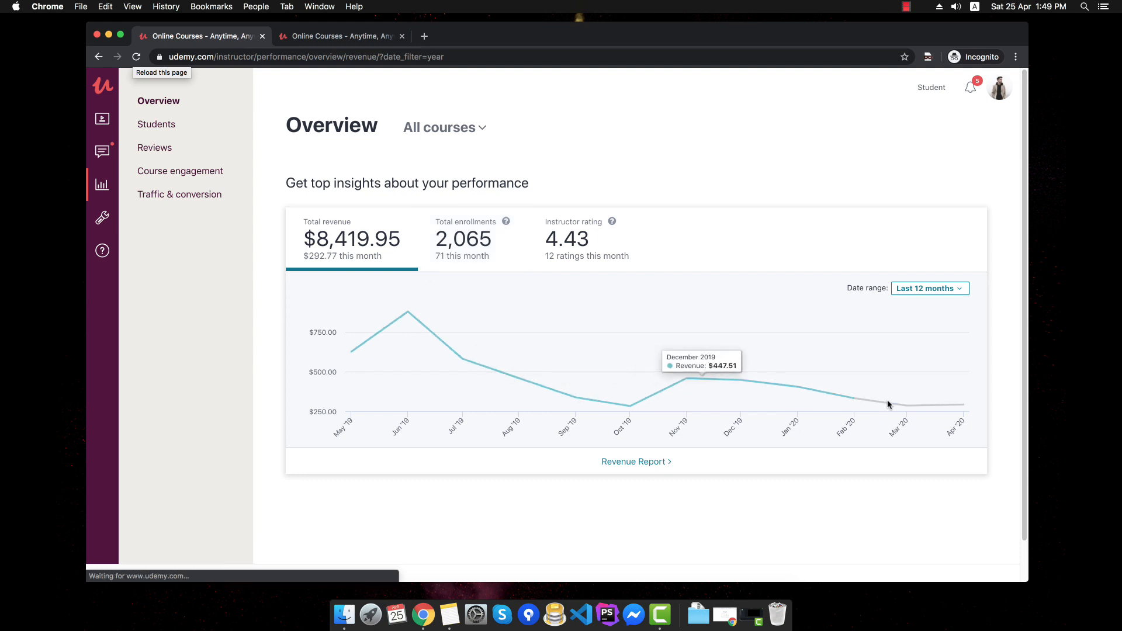
- Switch the revenue chart's date range from Last 12 months to All time
click(929, 288)
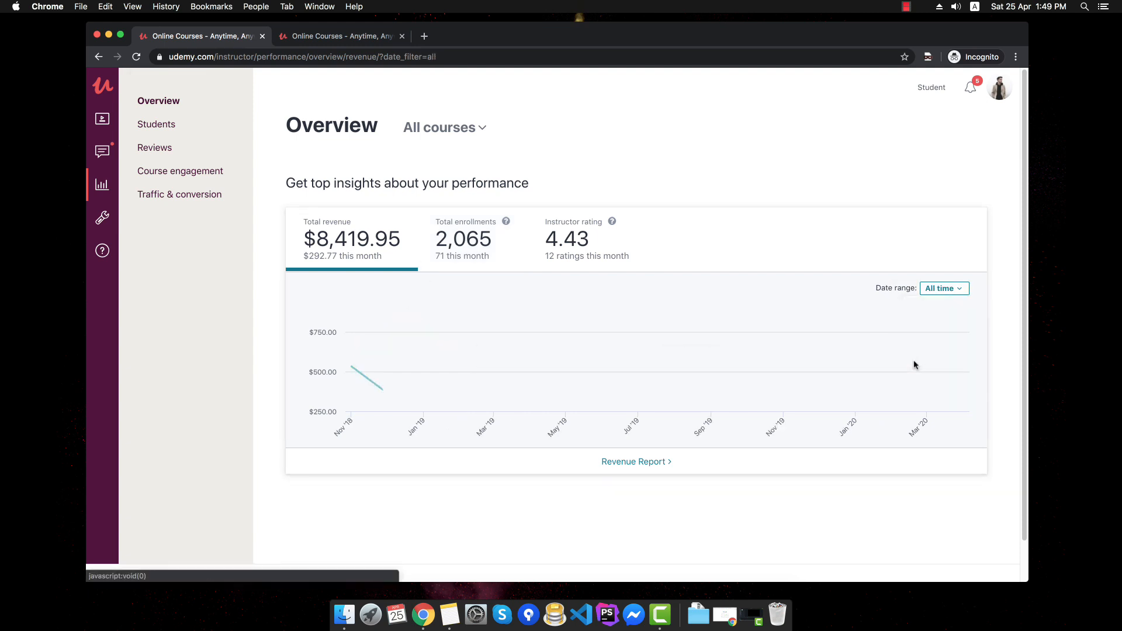
mouse_move(919, 360)
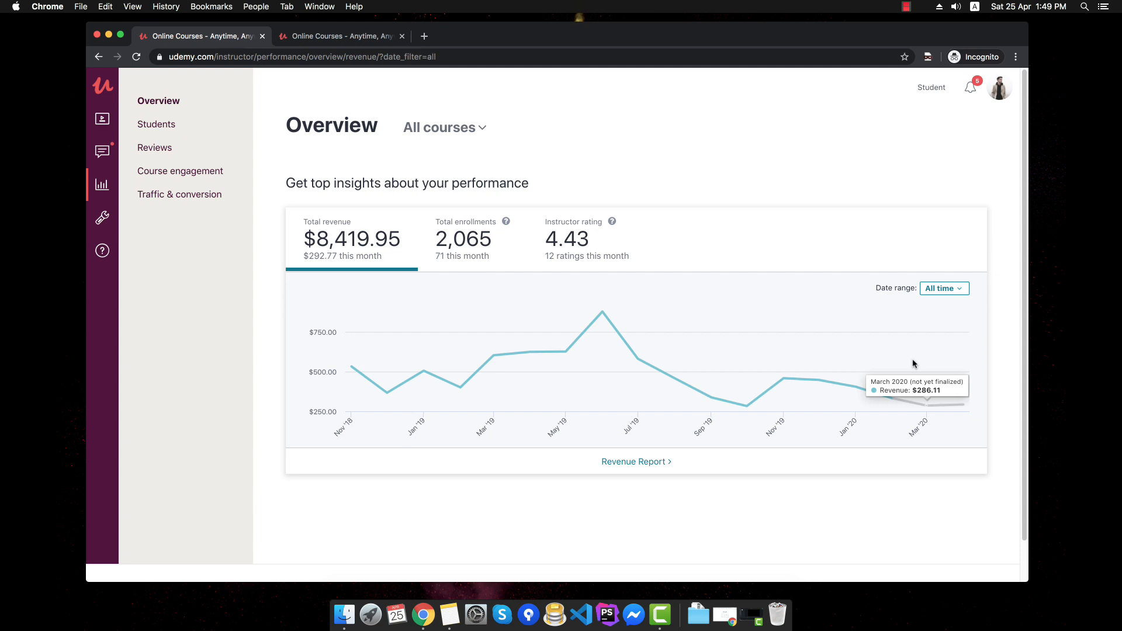
mouse_move(351, 365)
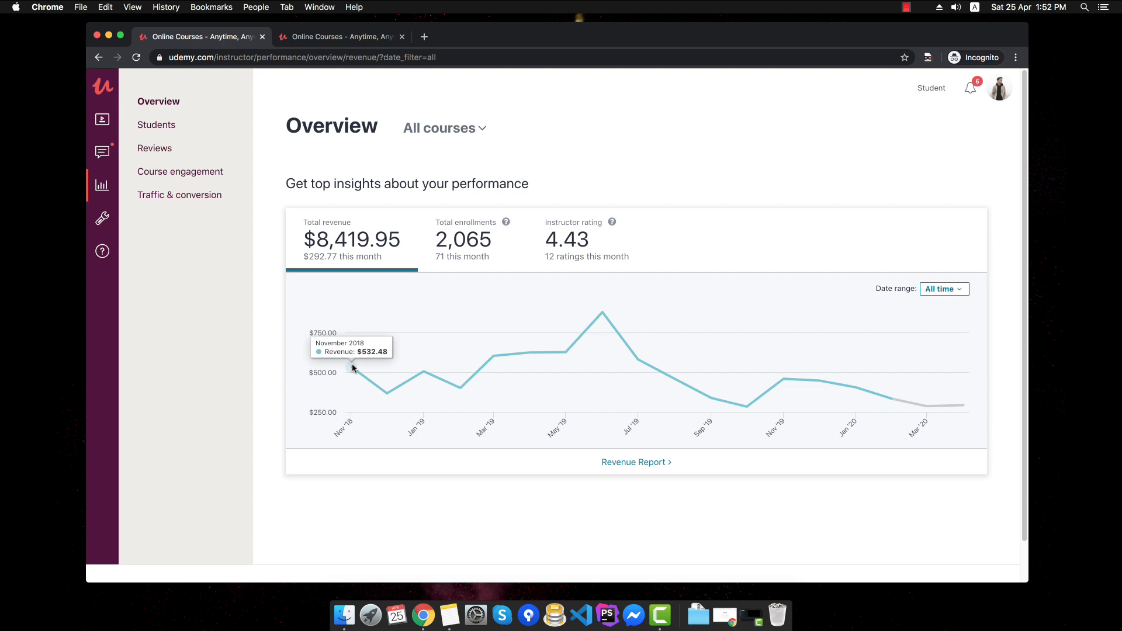
mouse_move(384, 396)
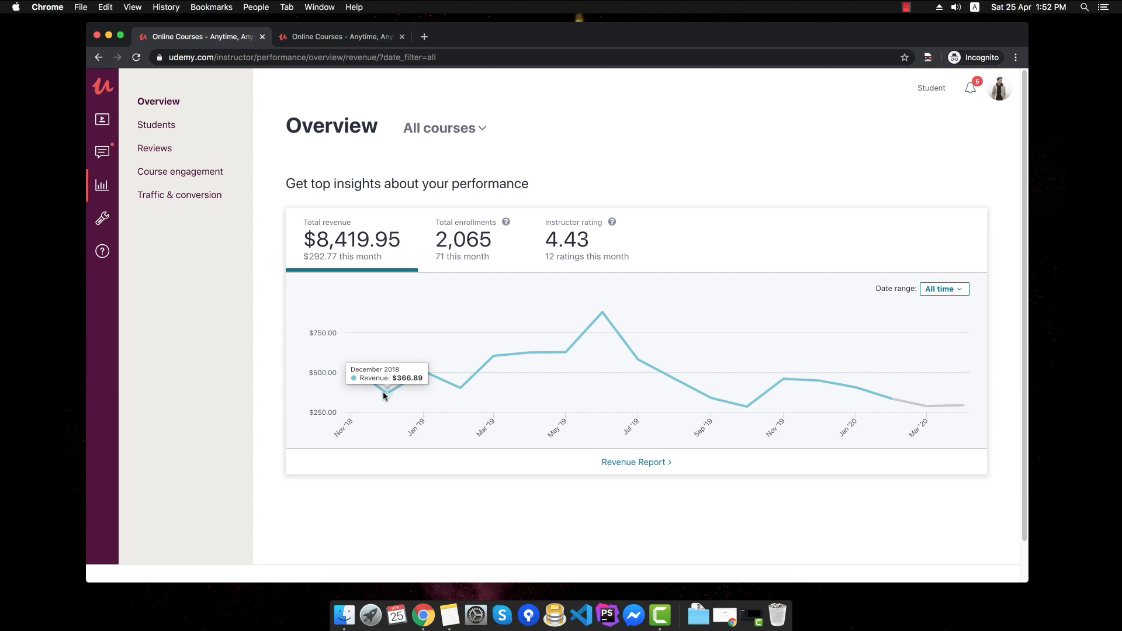
mouse_move(419, 372)
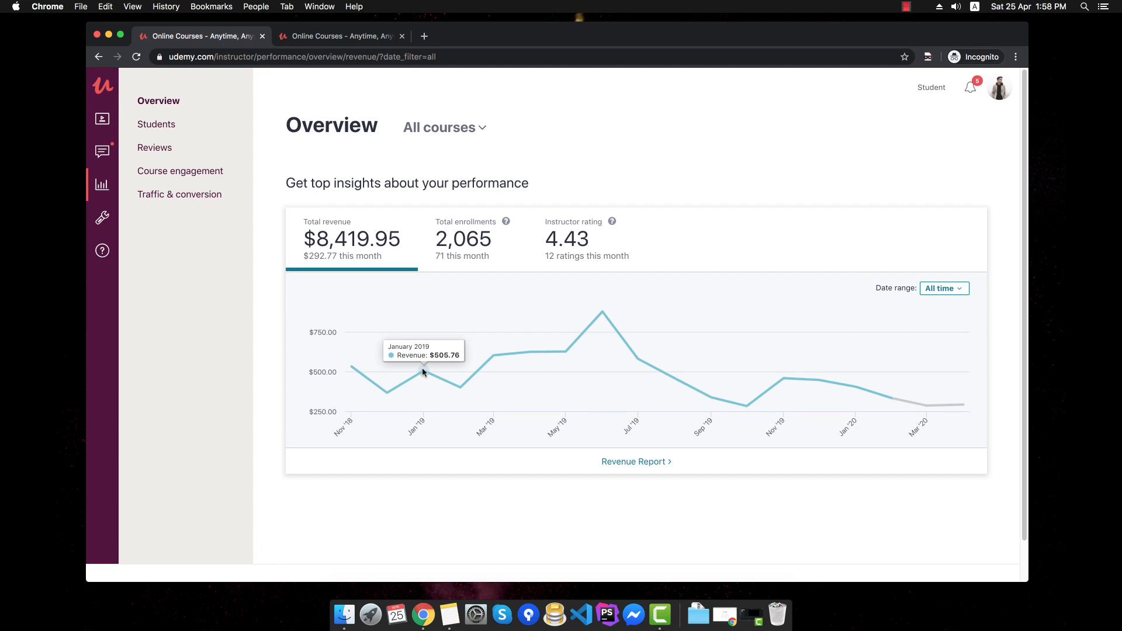
mouse_move(457, 383)
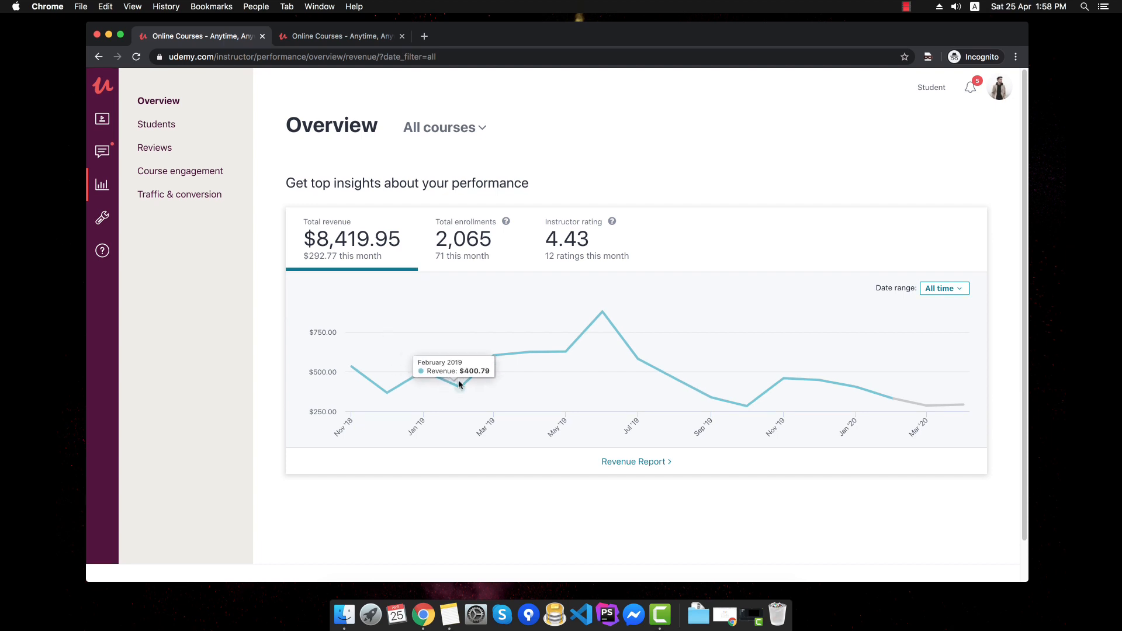
mouse_move(496, 358)
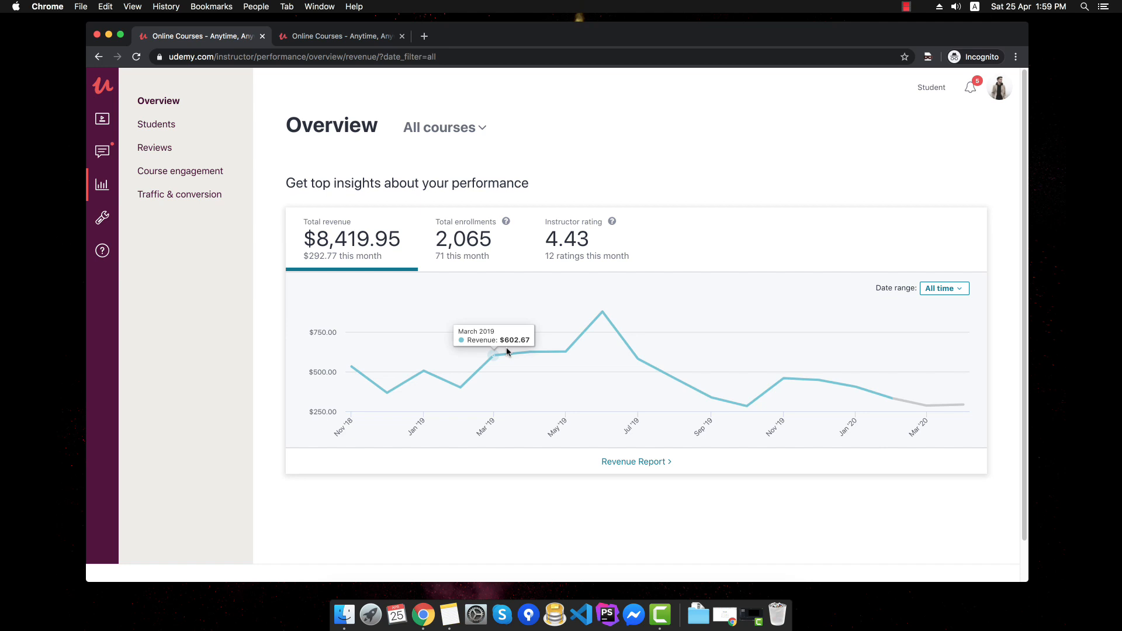
mouse_move(514, 357)
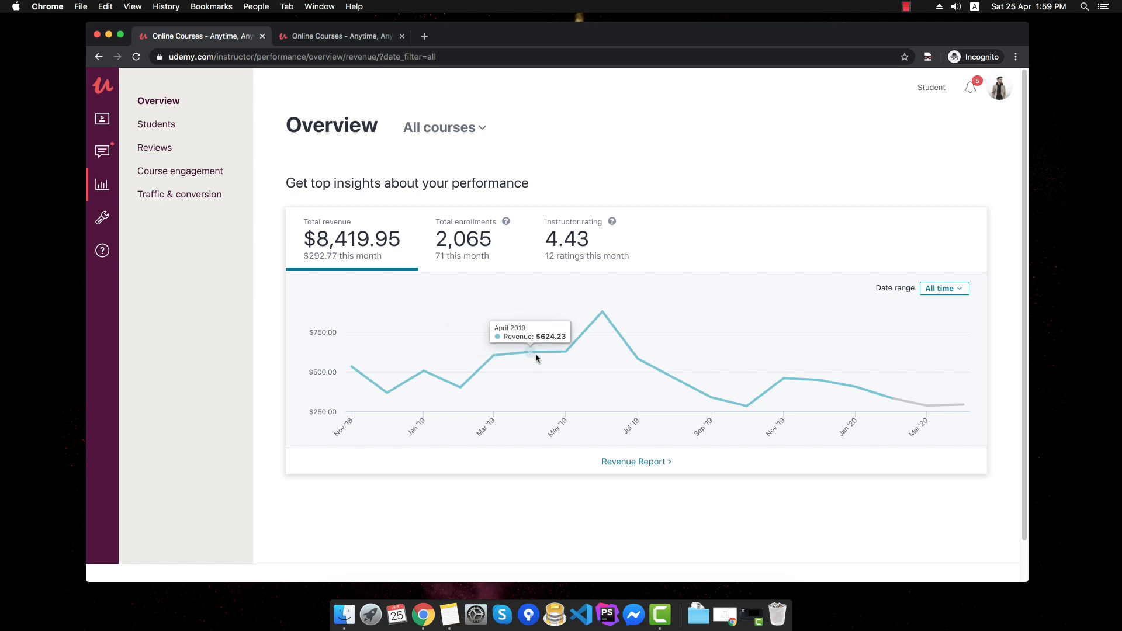
mouse_move(602, 309)
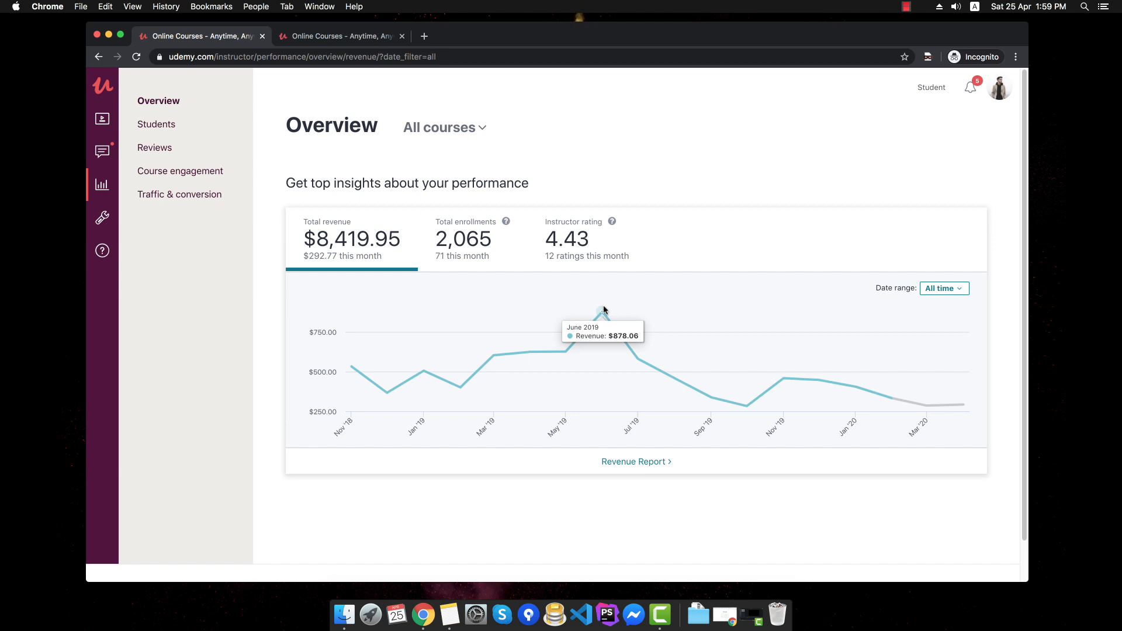
mouse_move(602, 317)
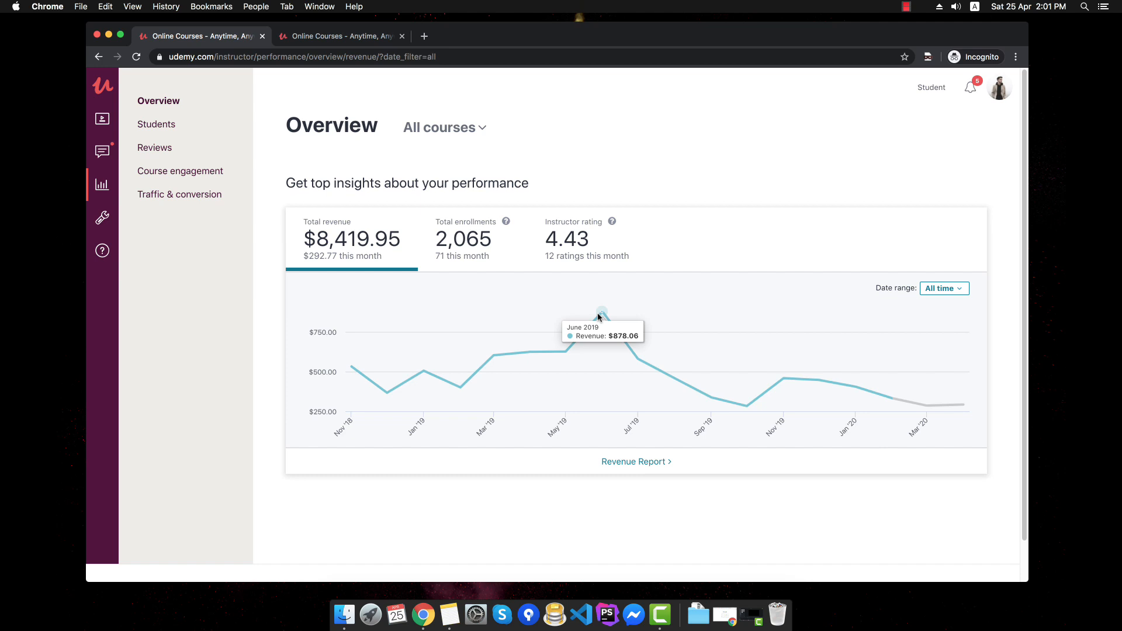
mouse_move(614, 323)
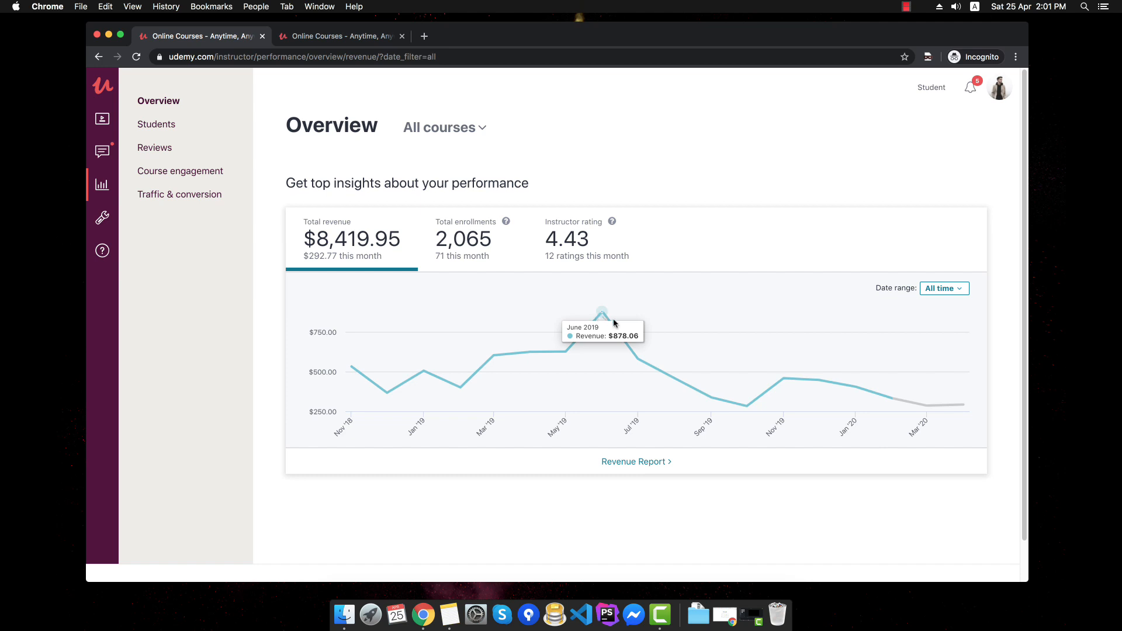
mouse_move(632, 348)
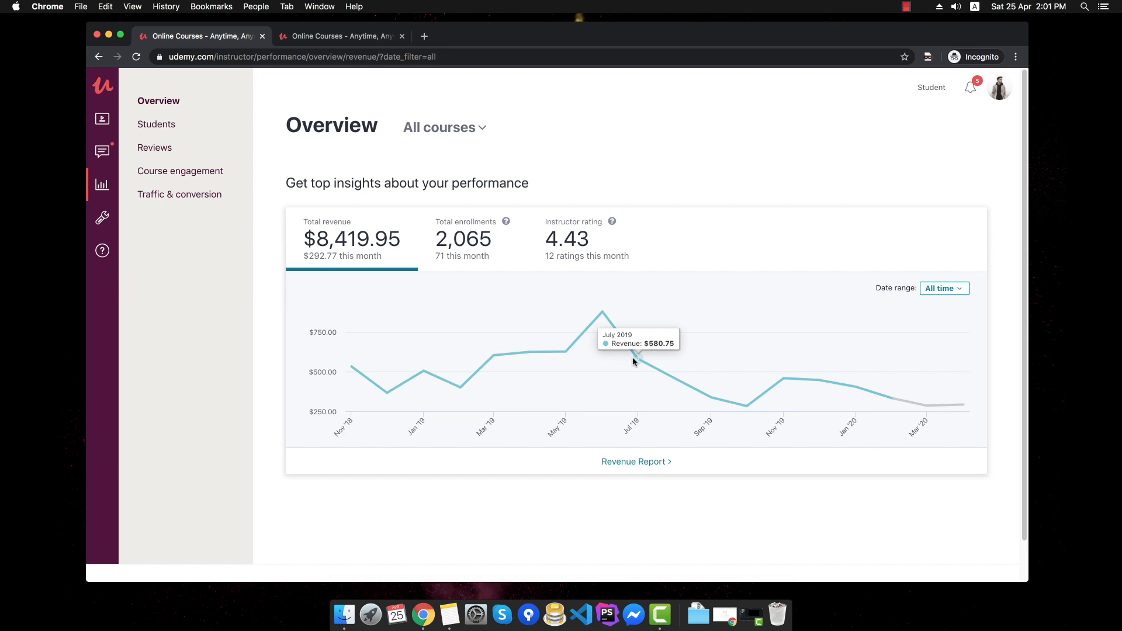
mouse_move(709, 399)
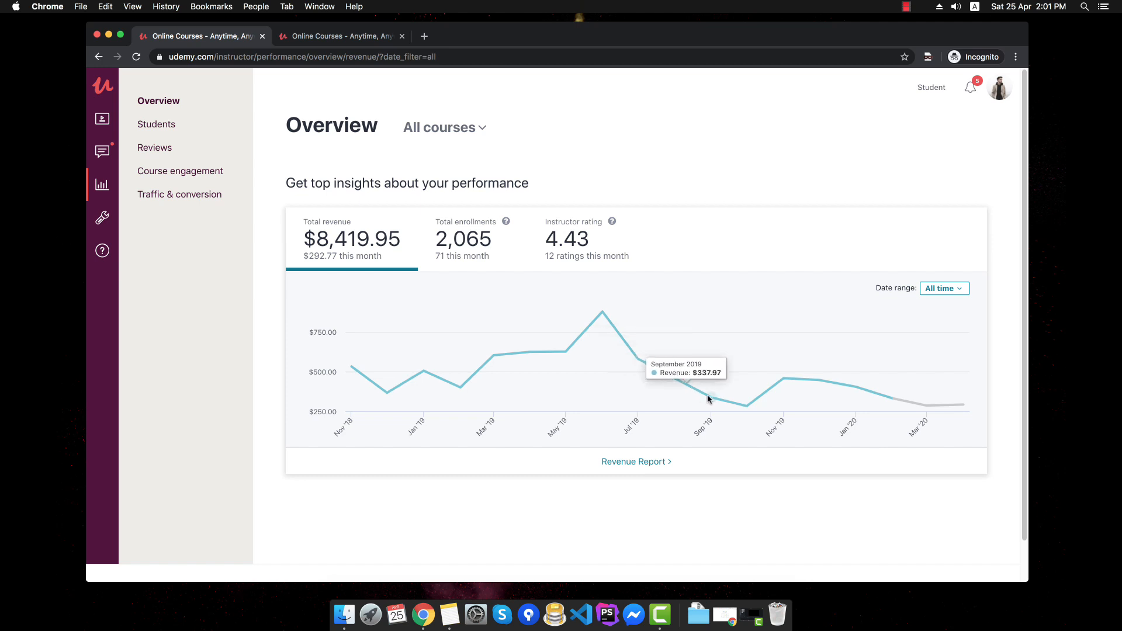
mouse_move(749, 407)
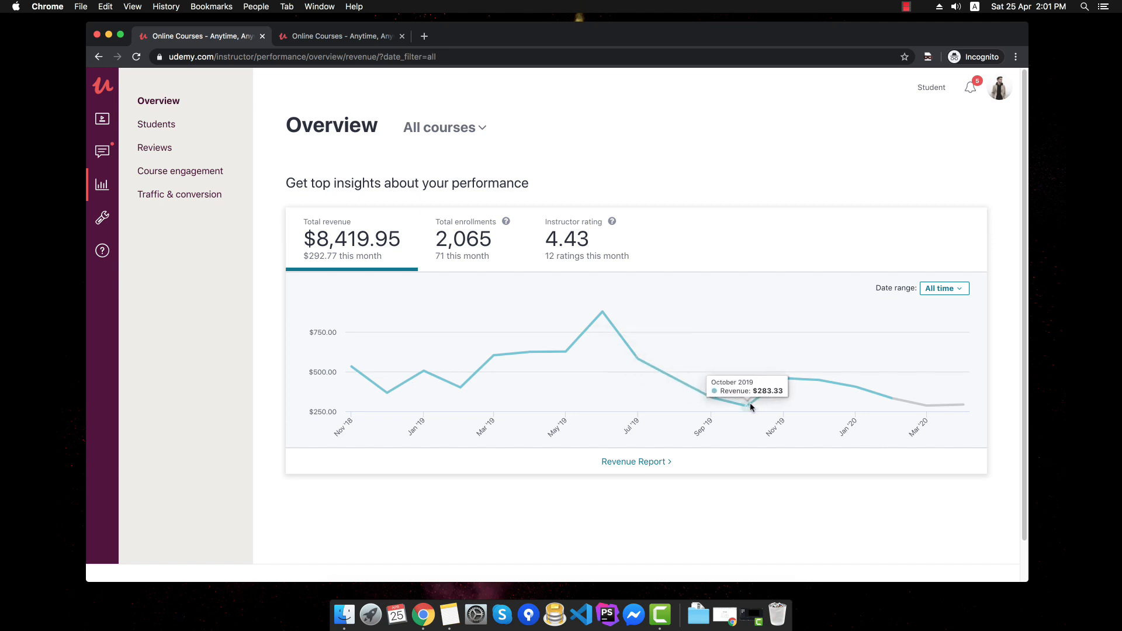
mouse_move(781, 381)
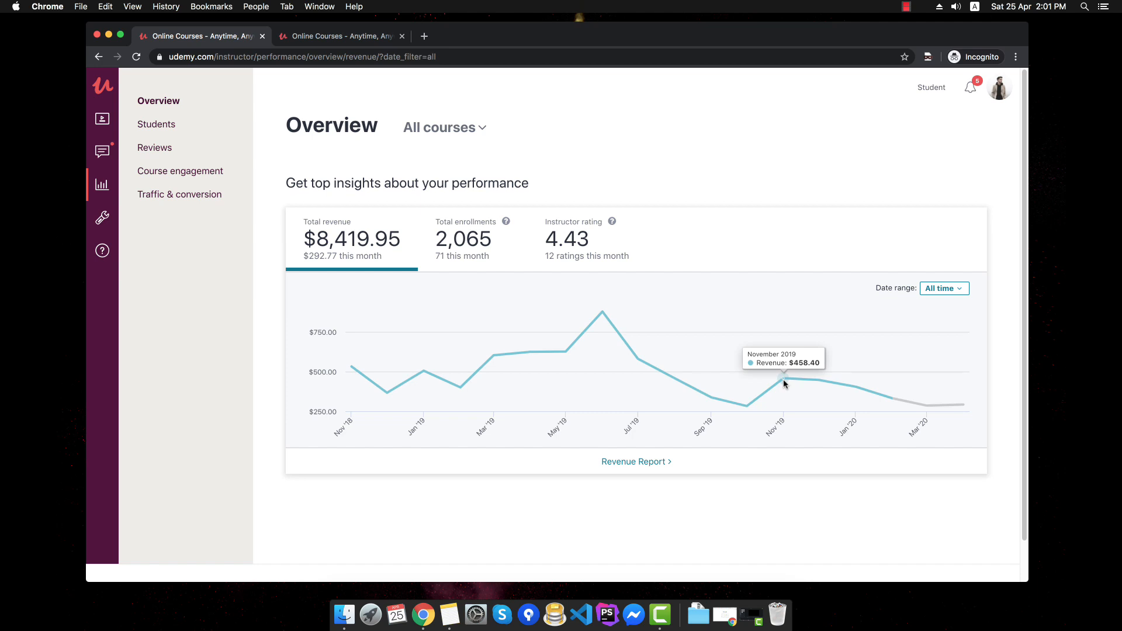
mouse_move(919, 405)
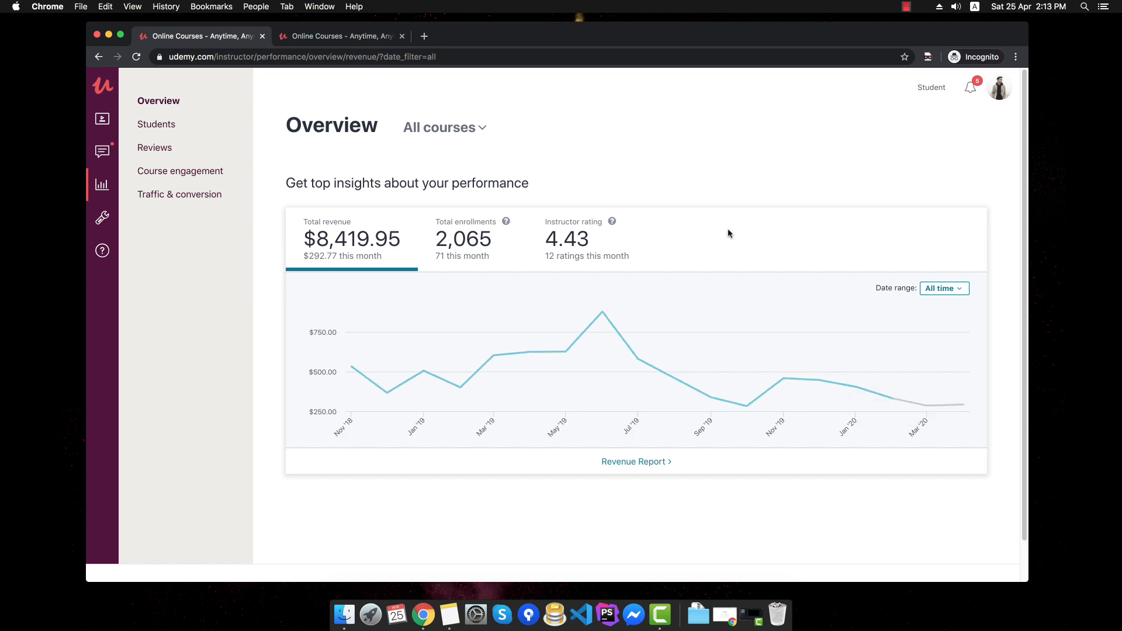
mouse_move(501, 228)
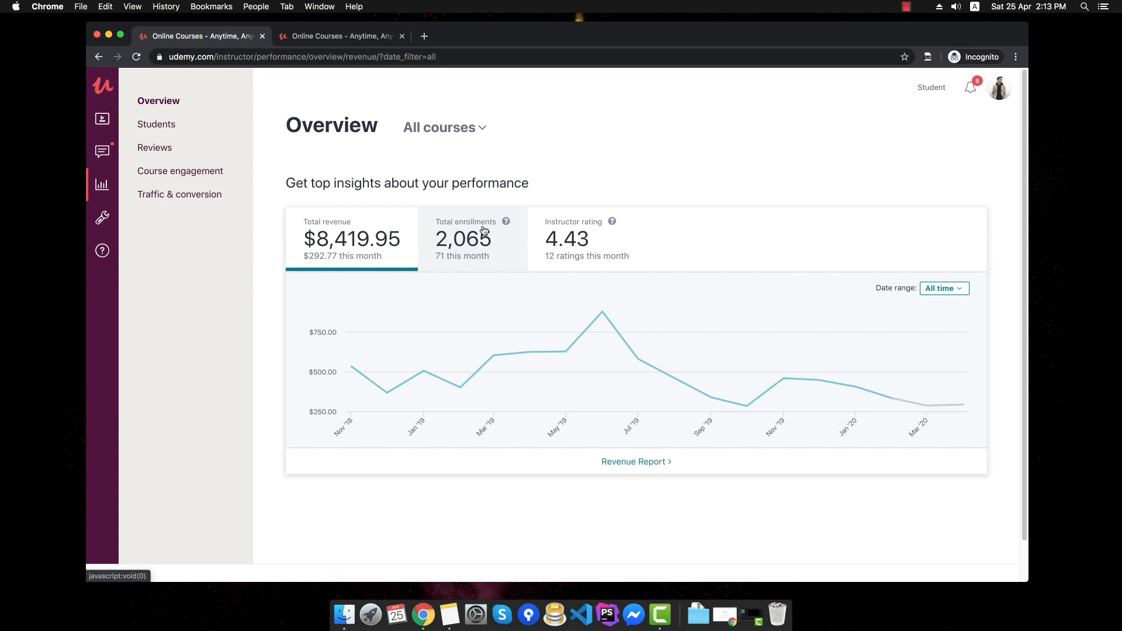
mouse_move(378, 222)
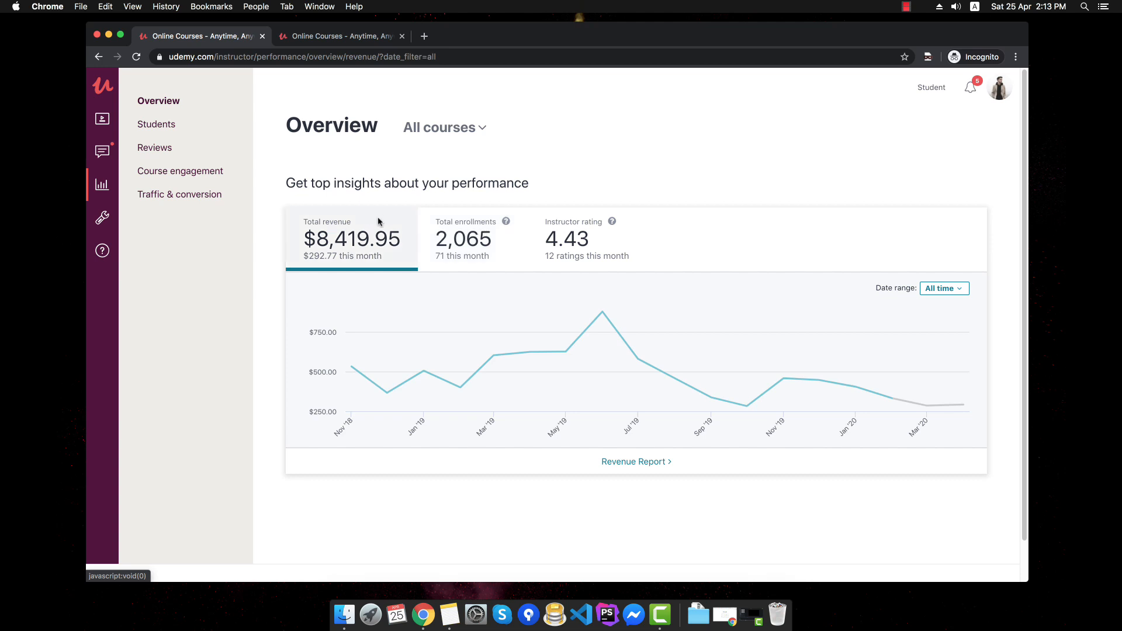
mouse_move(345, 229)
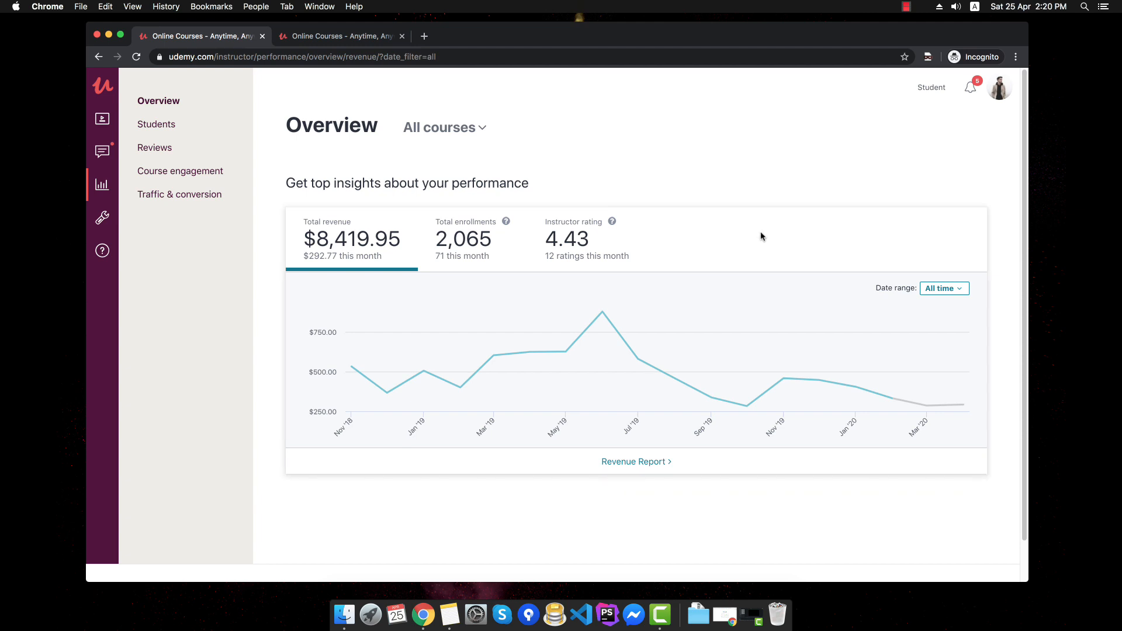
mouse_move(364, 182)
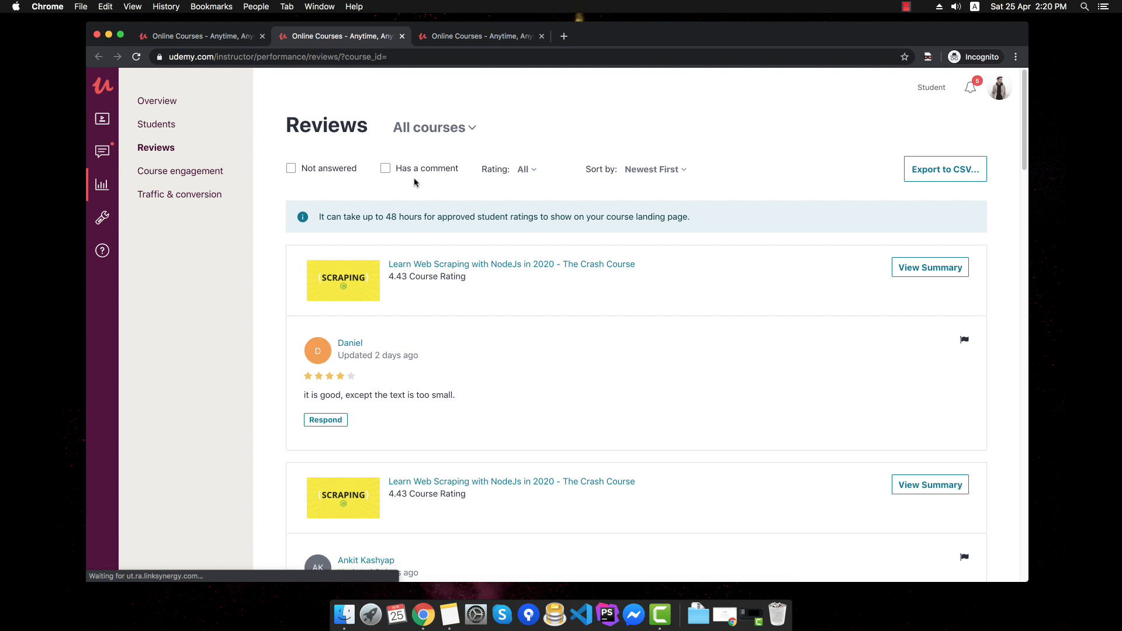
drag(309, 395, 414, 395)
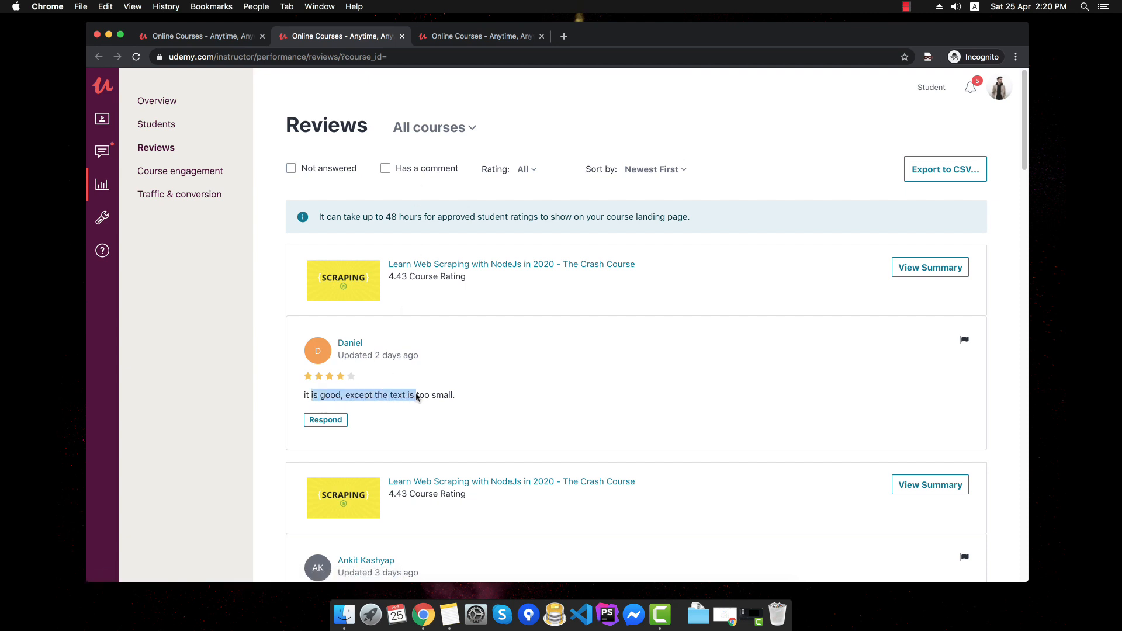
click(326, 402)
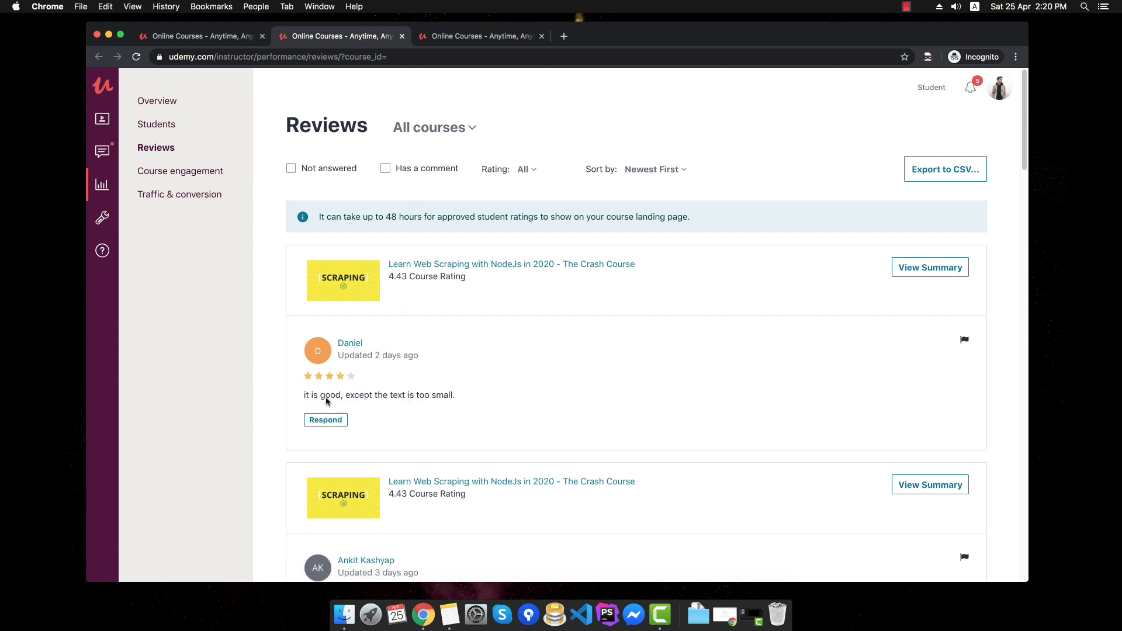
drag(327, 395, 465, 395)
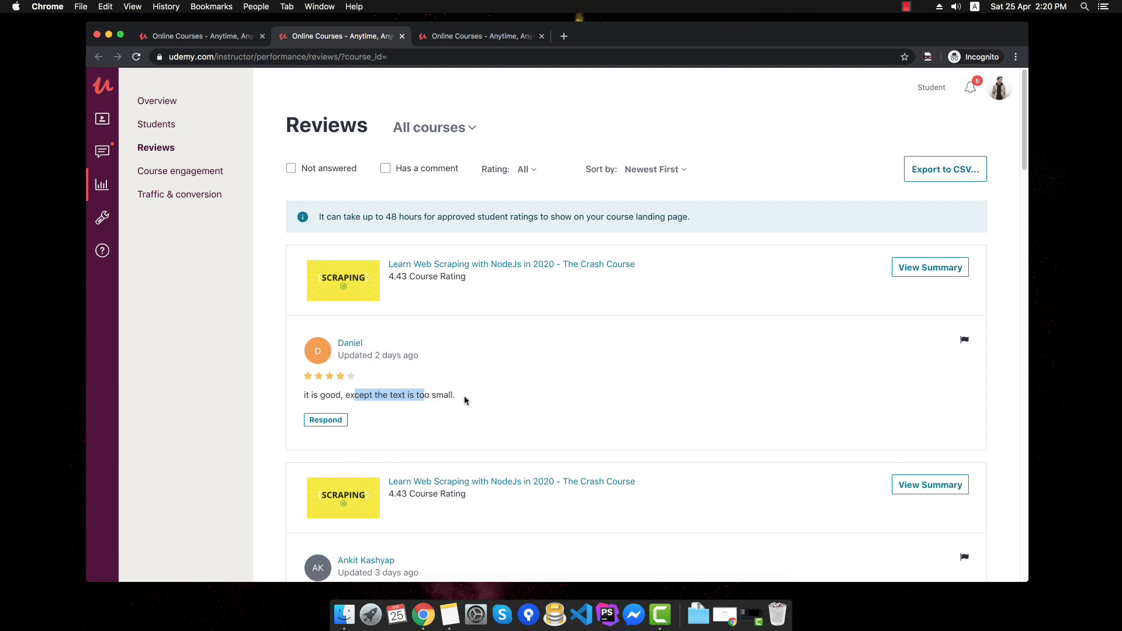
scroll(down, 3)
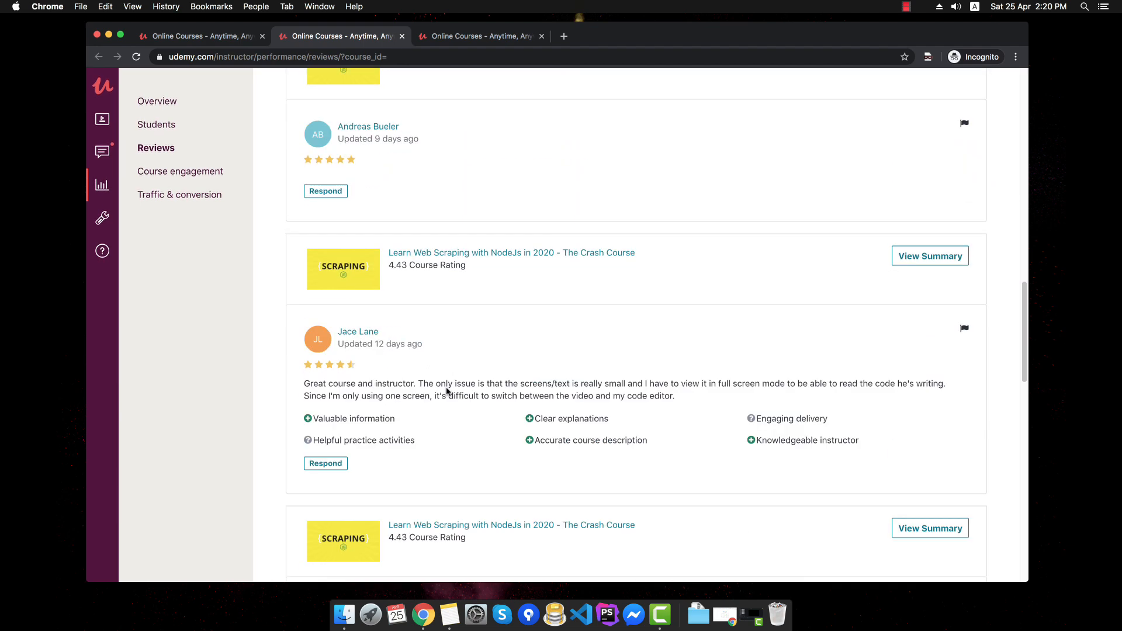
scroll(down, 3)
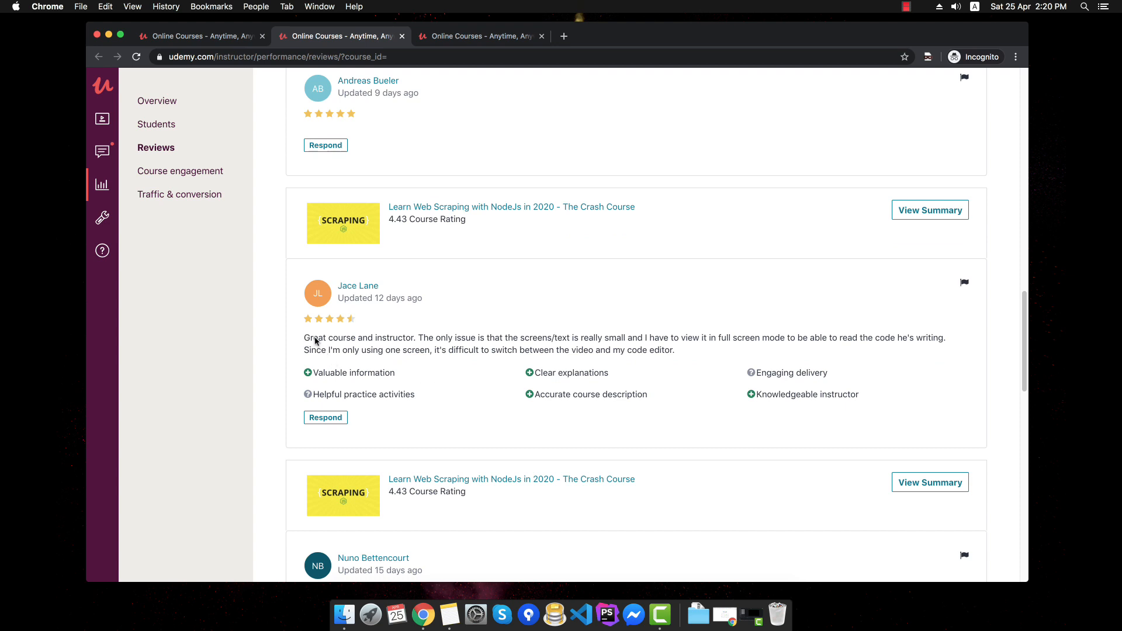
mouse_move(530, 345)
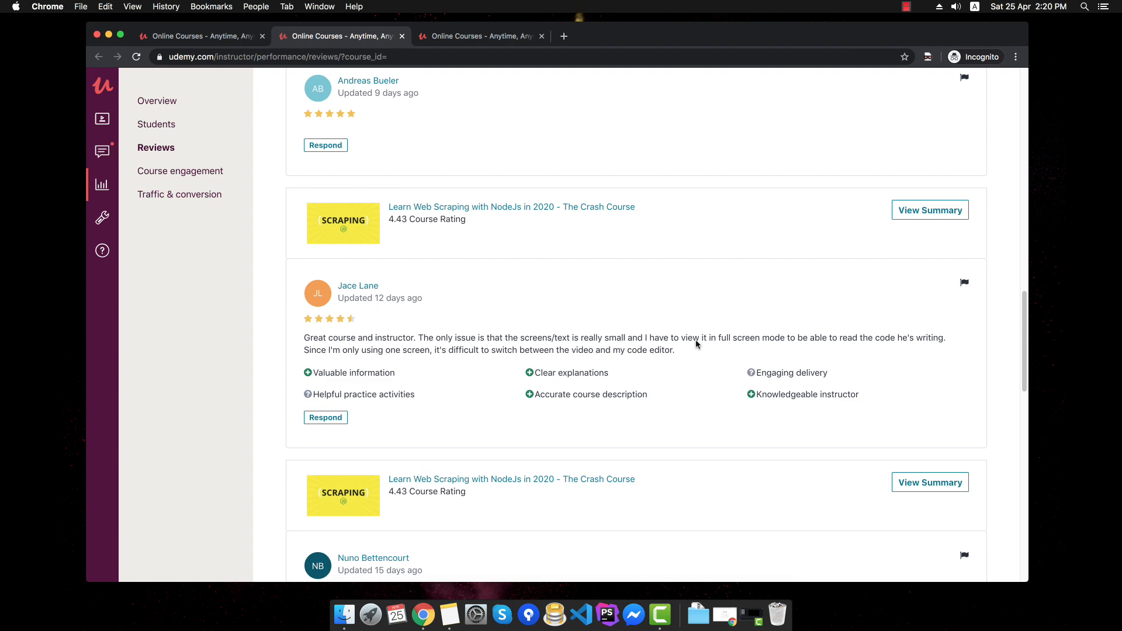
scroll(down, 3)
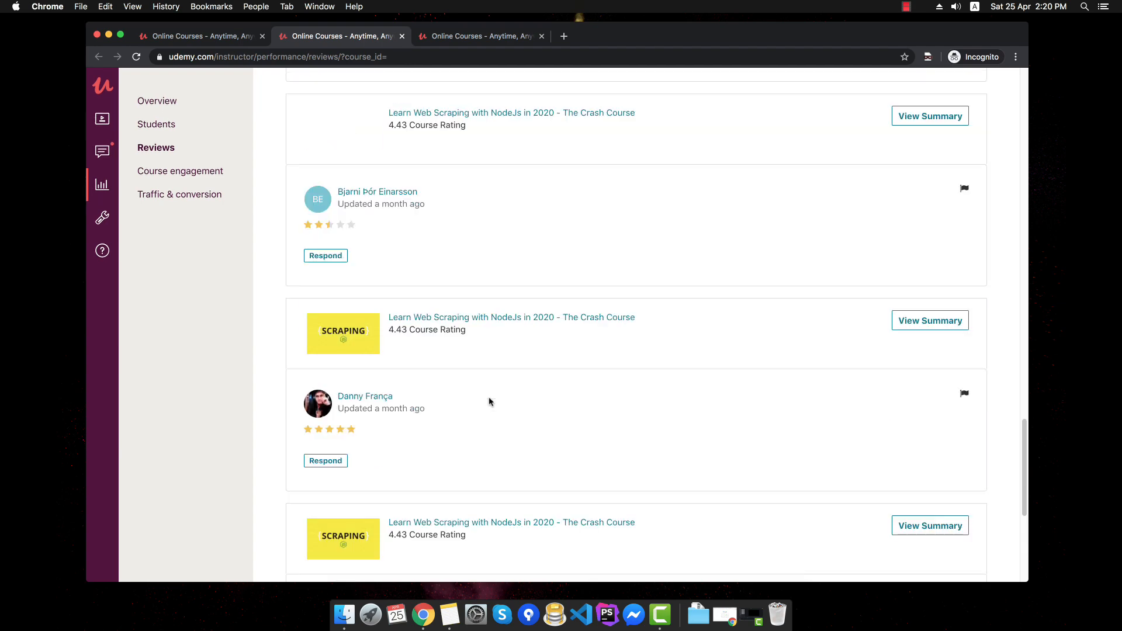
scroll(down, 3)
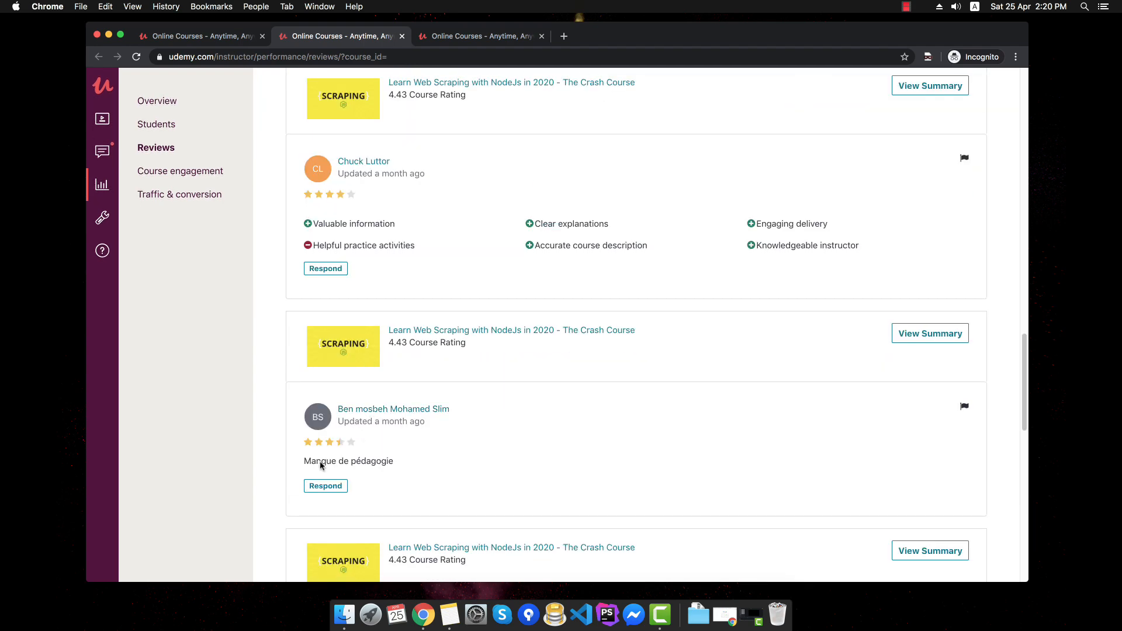
scroll(down, 3)
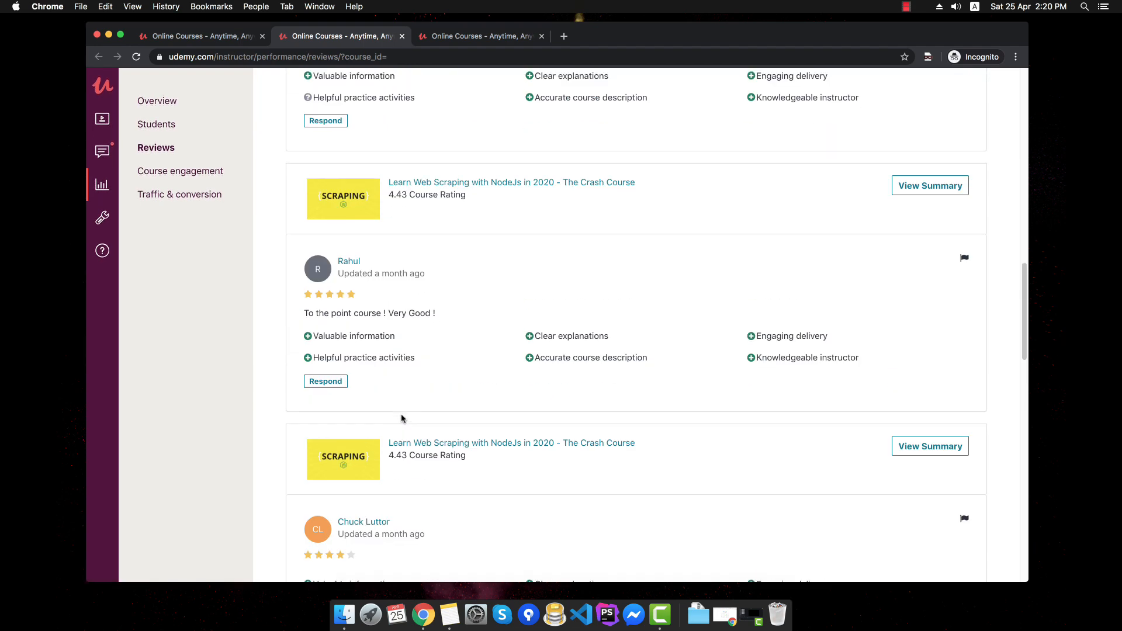
scroll(up, 3)
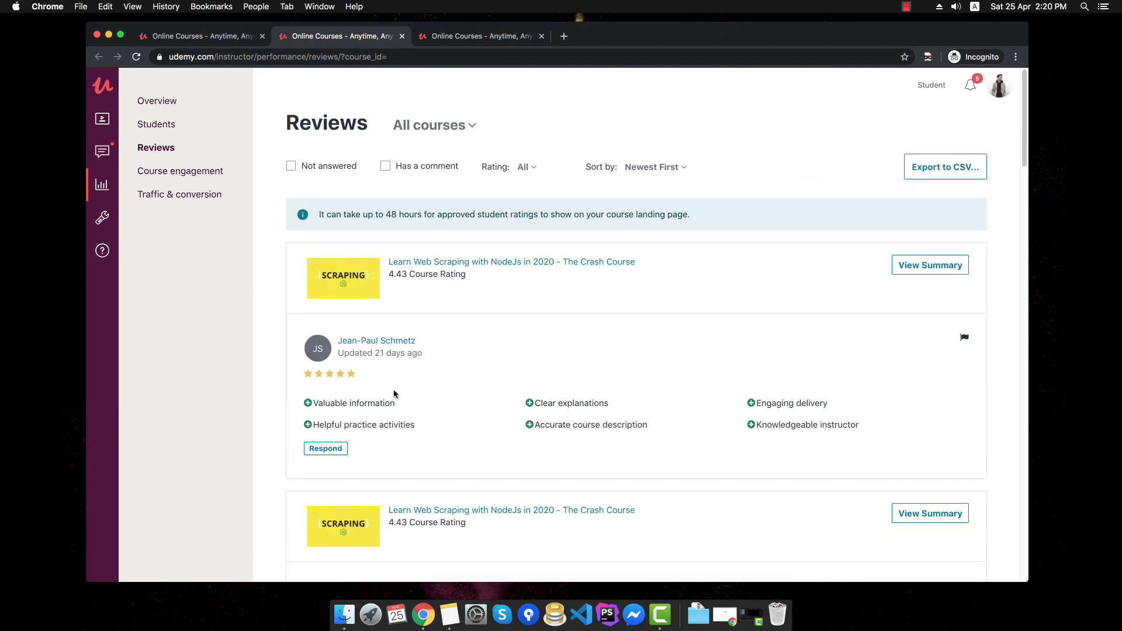
click(610, 460)
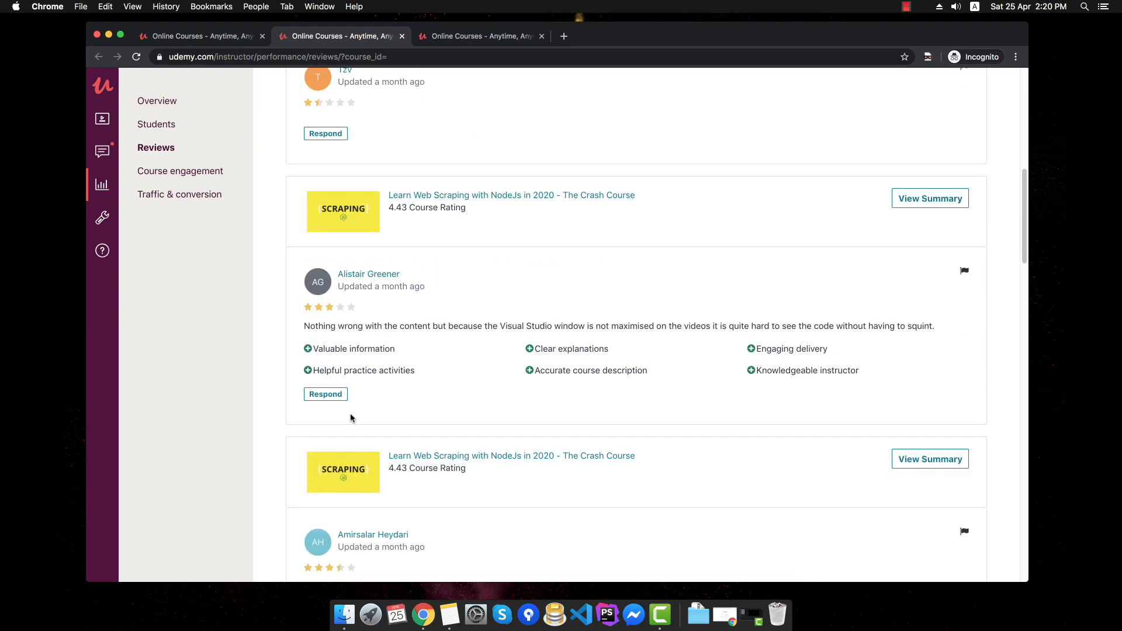
mouse_move(413, 330)
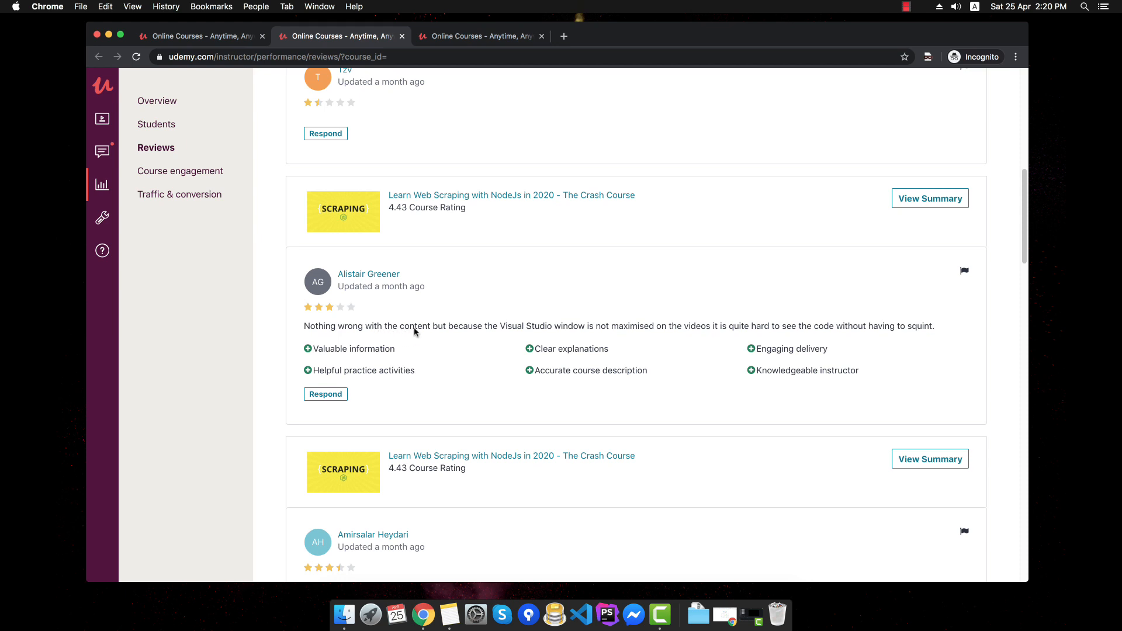
mouse_move(571, 334)
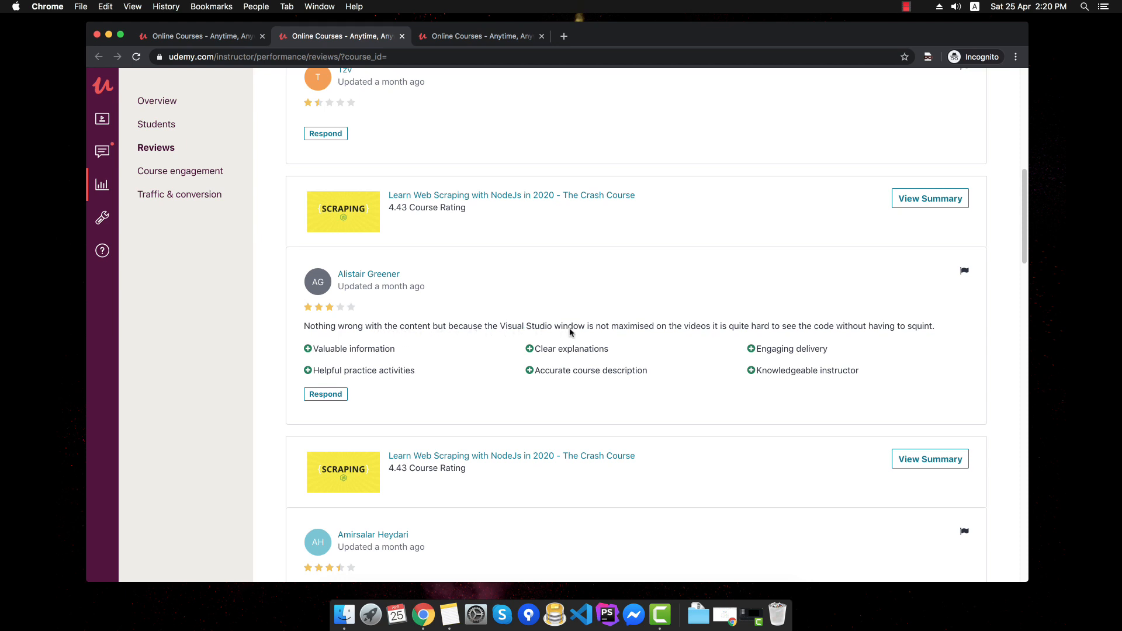
mouse_move(657, 336)
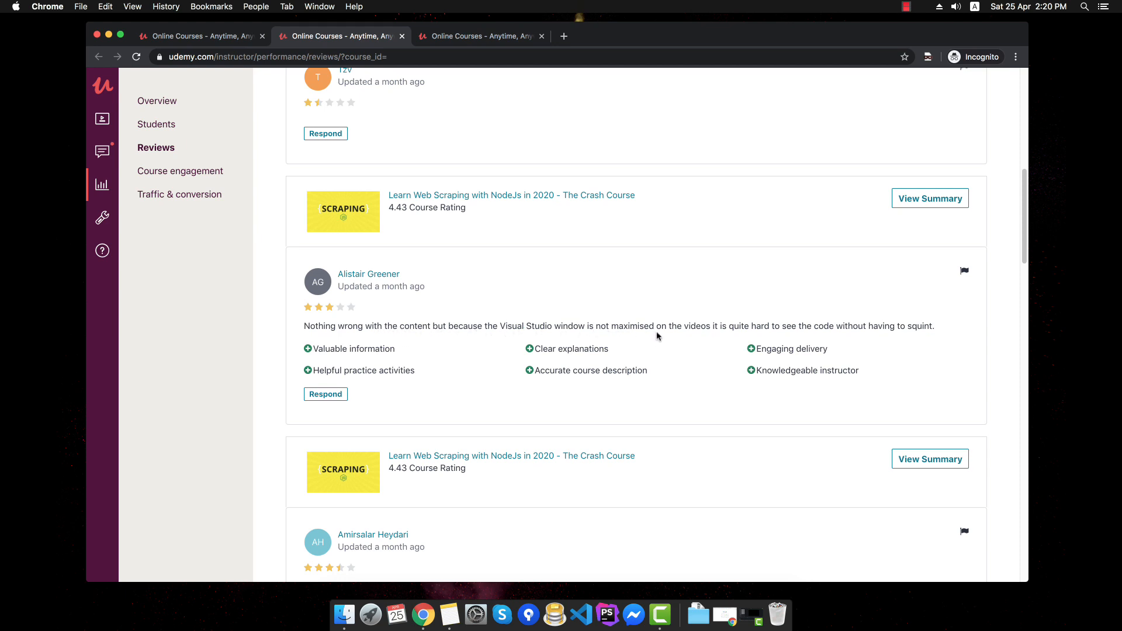
mouse_move(880, 331)
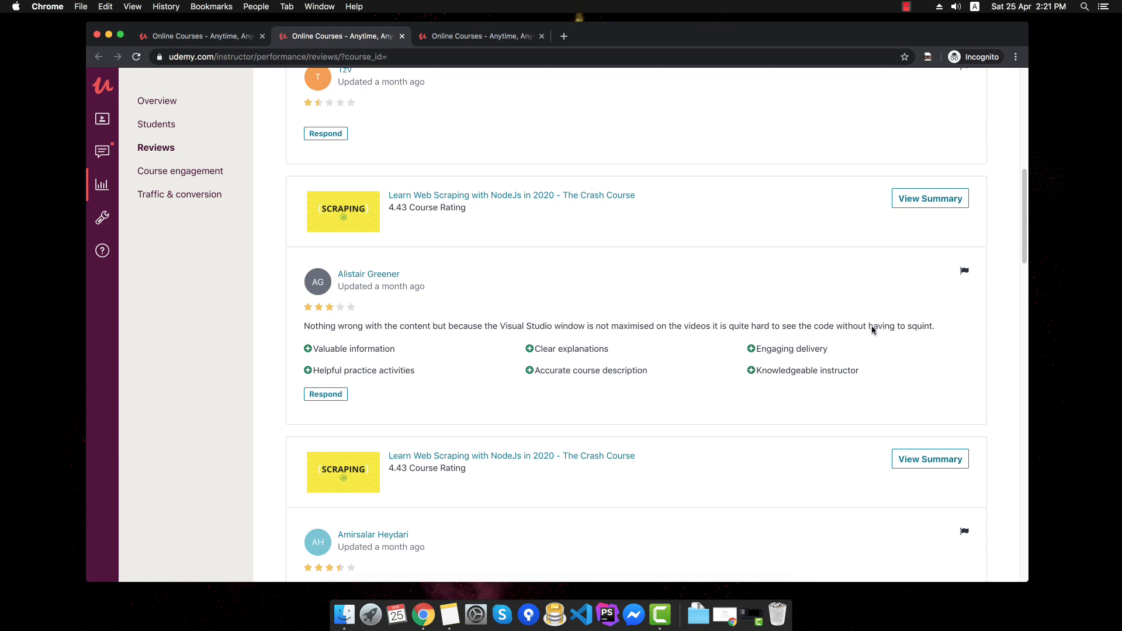
mouse_move(584, 339)
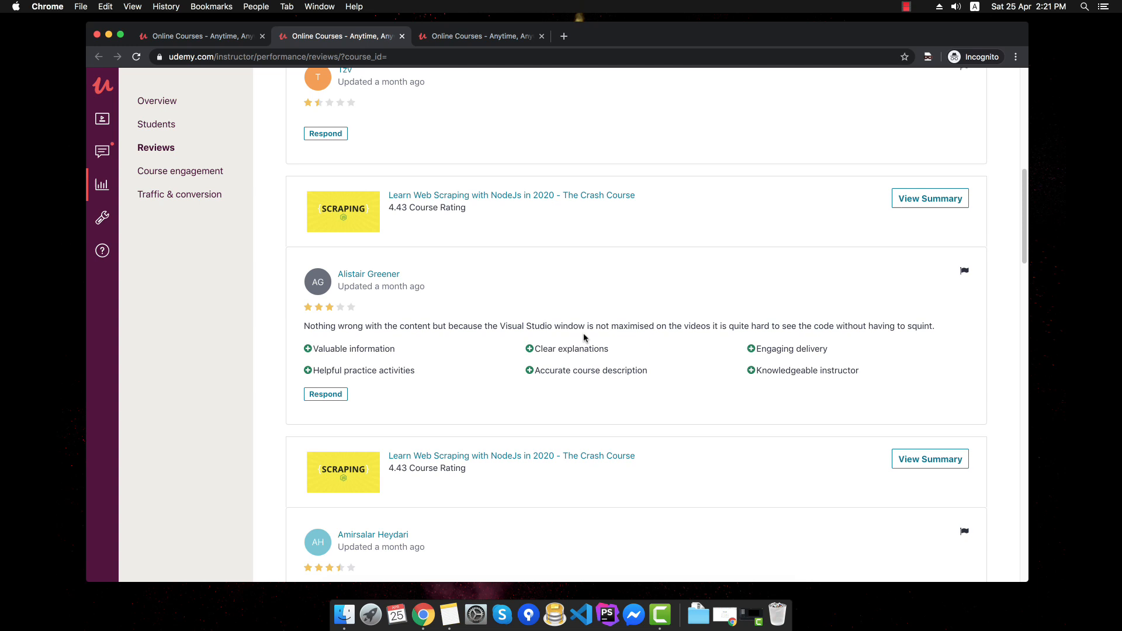
mouse_move(568, 335)
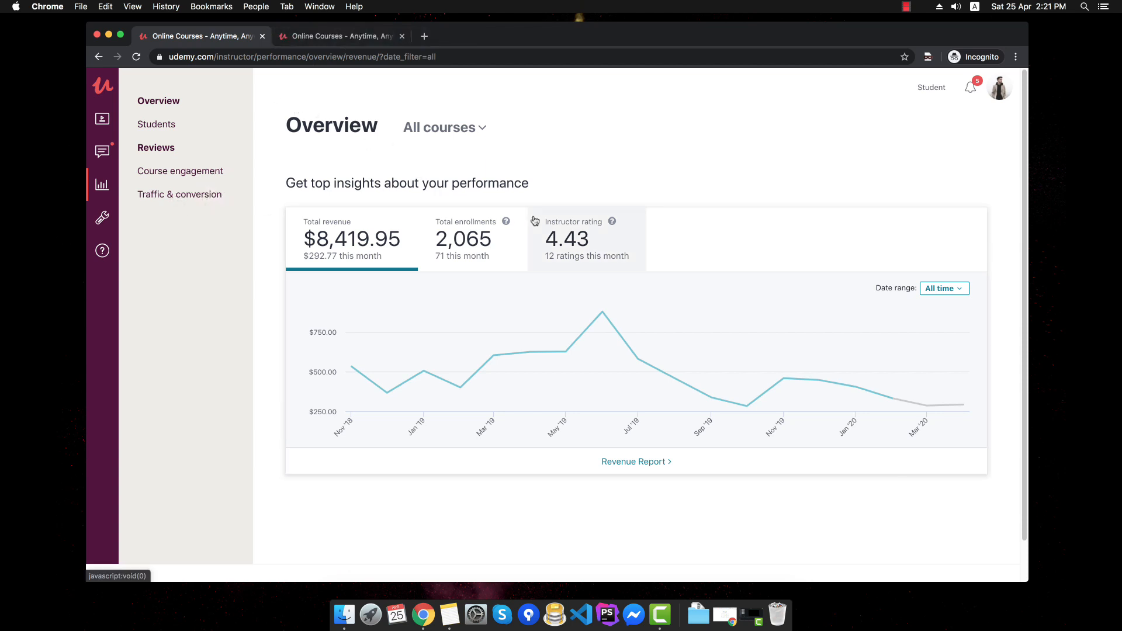
mouse_move(730, 227)
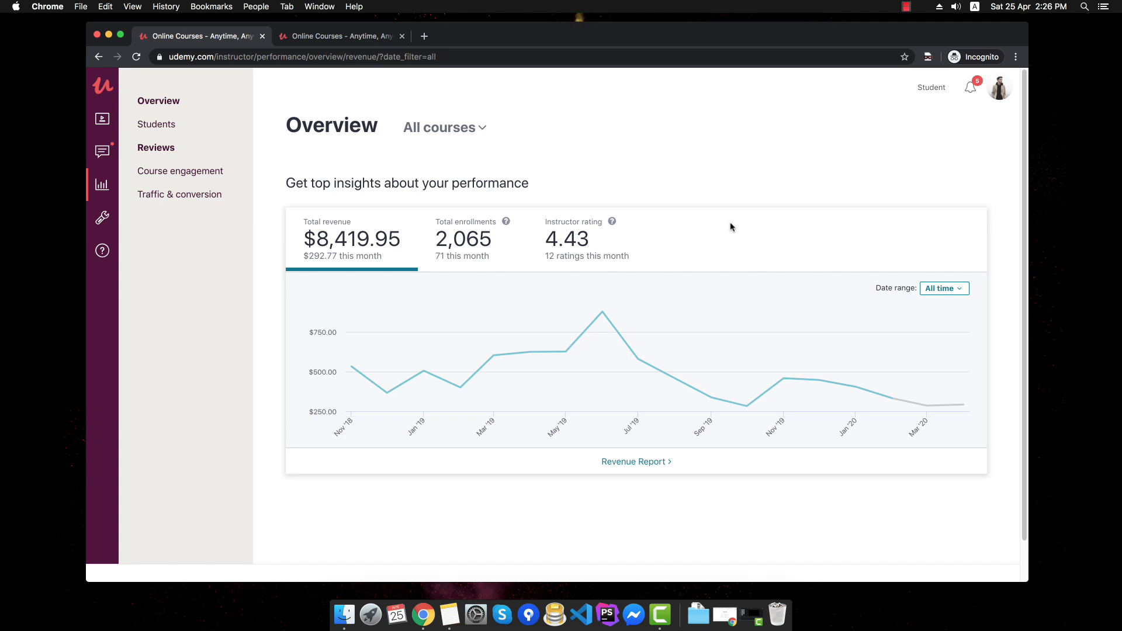
mouse_move(743, 256)
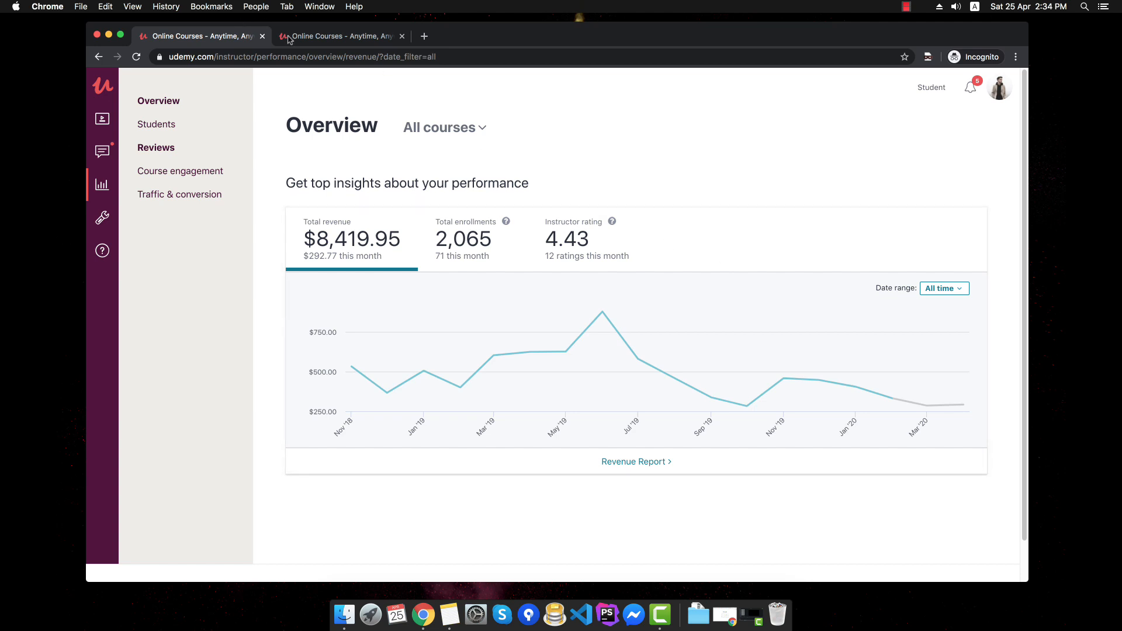
- Switch to the browser tab with the 'nodejs scraping' Udemy search results
click(336, 36)
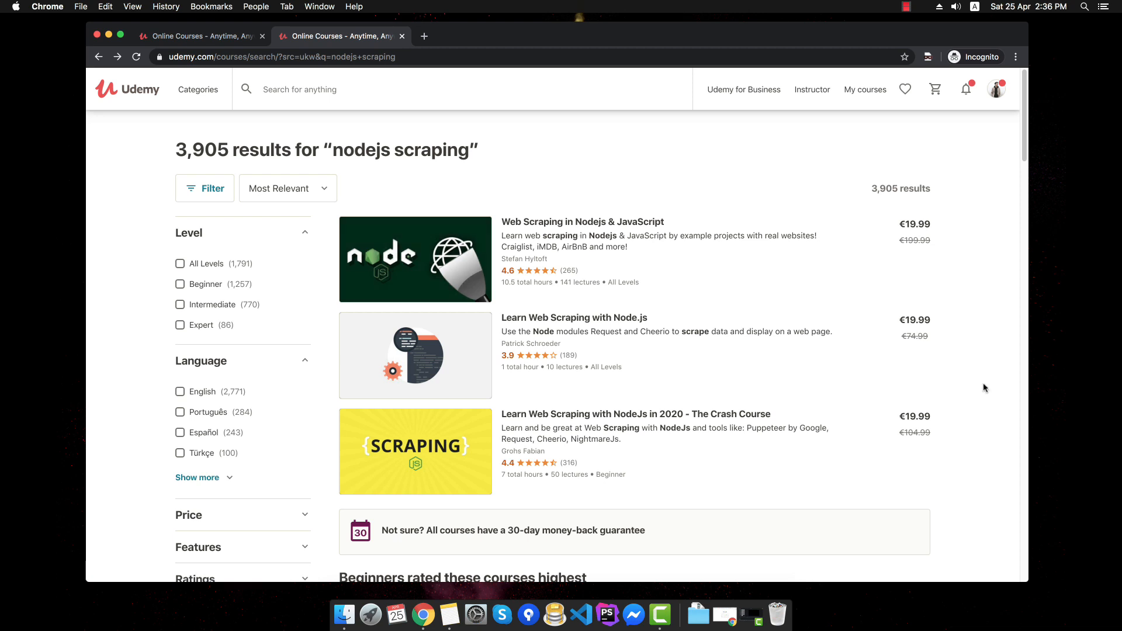
mouse_move(356, 118)
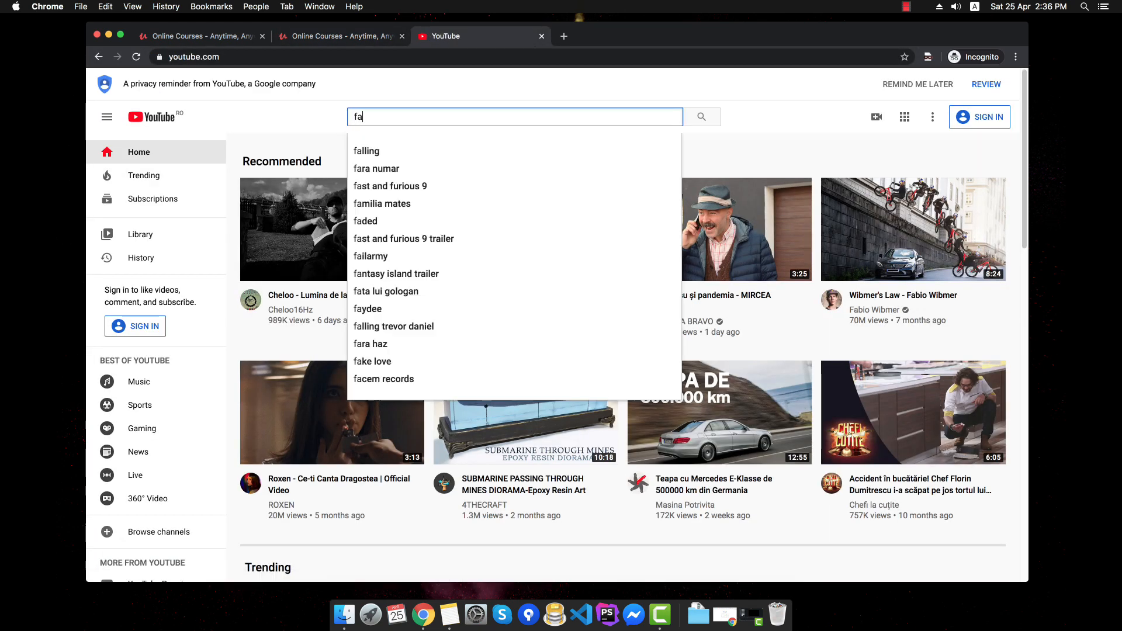
- Search YouTube for 'fabian grohs' to reach the author's channel
text(fabian grohs)
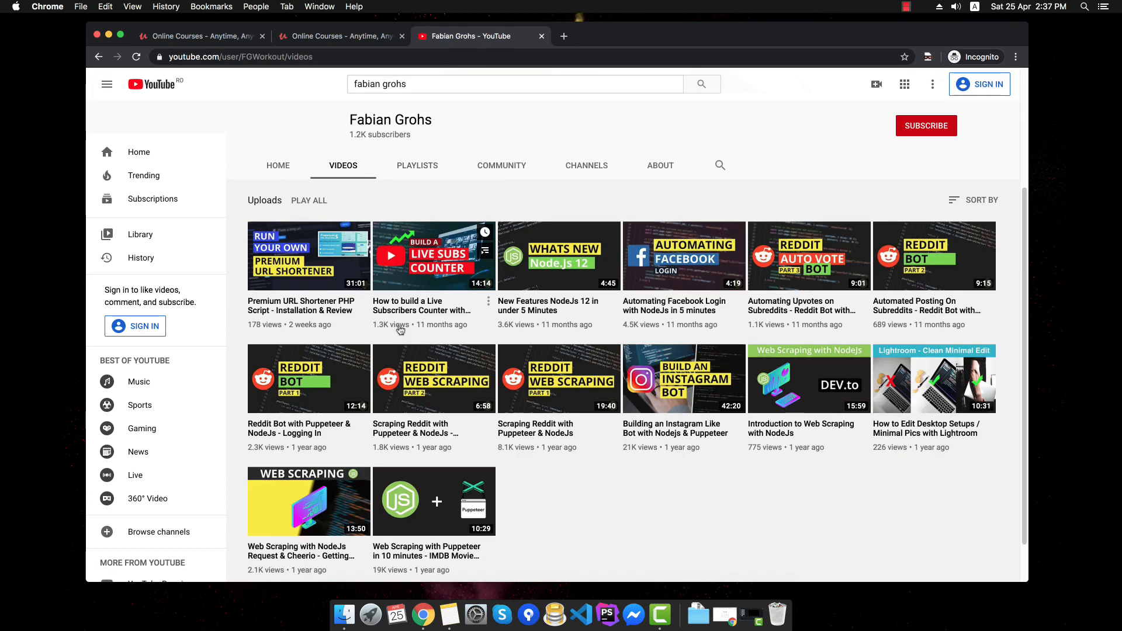
mouse_move(476, 378)
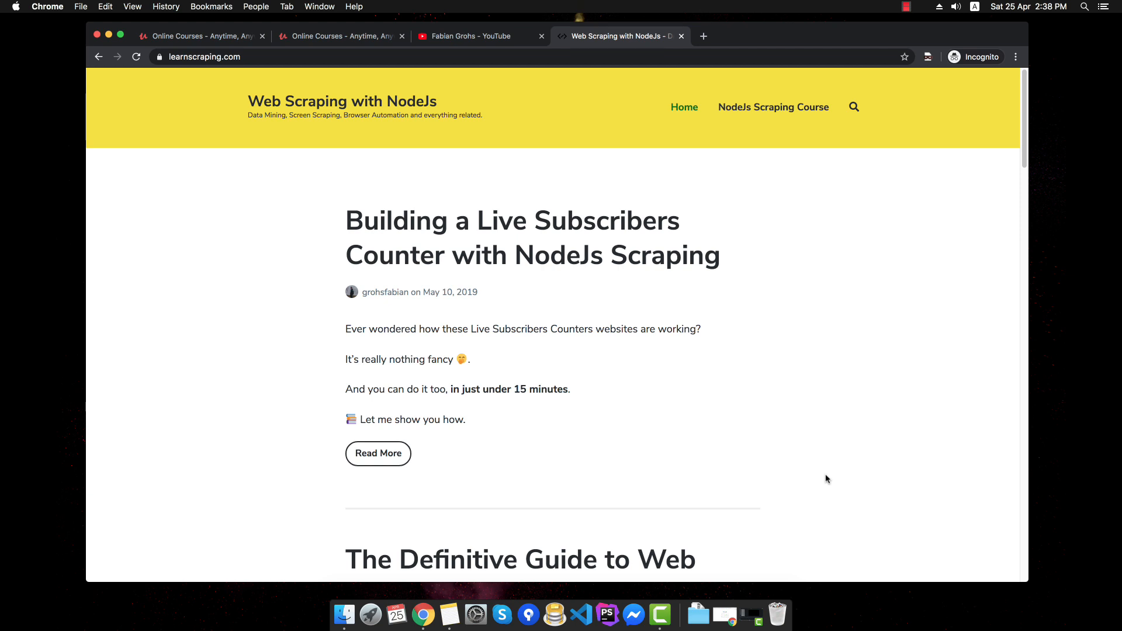
- Scroll the LearnScraping.com blog down to the Definitive Guide to Web Scraping post
scroll(down, 3)
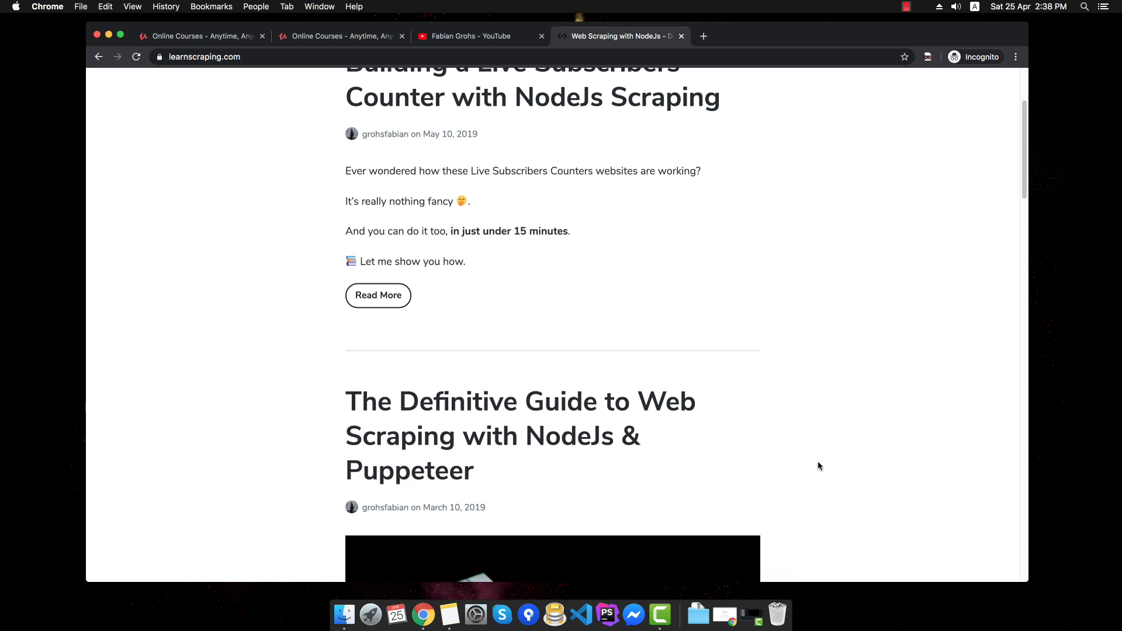
scroll(down, 3)
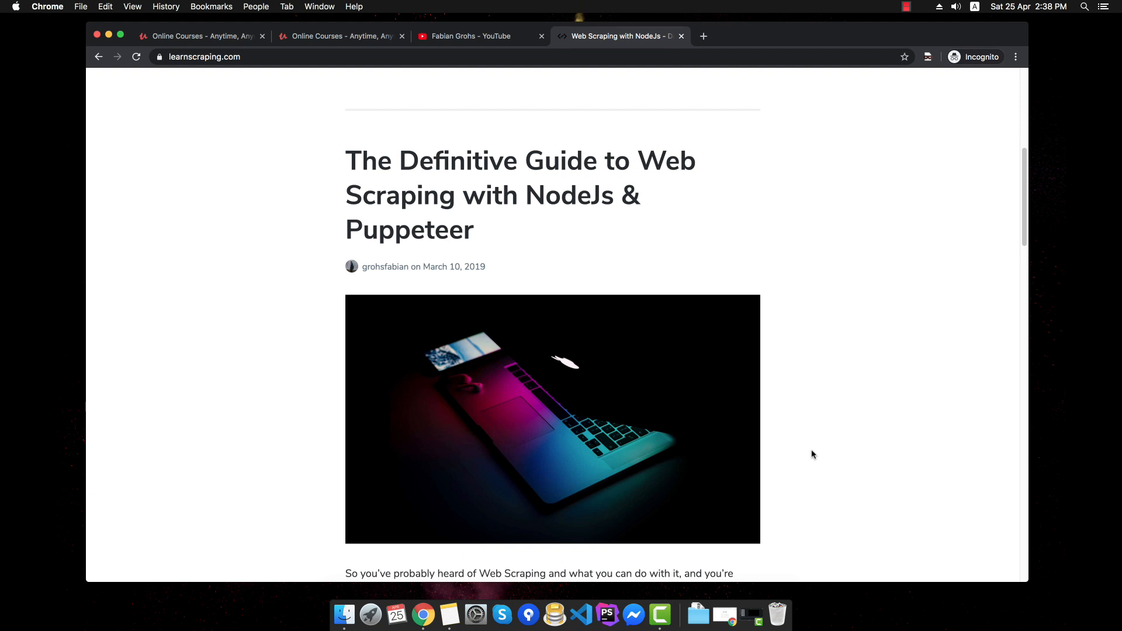
mouse_move(780, 428)
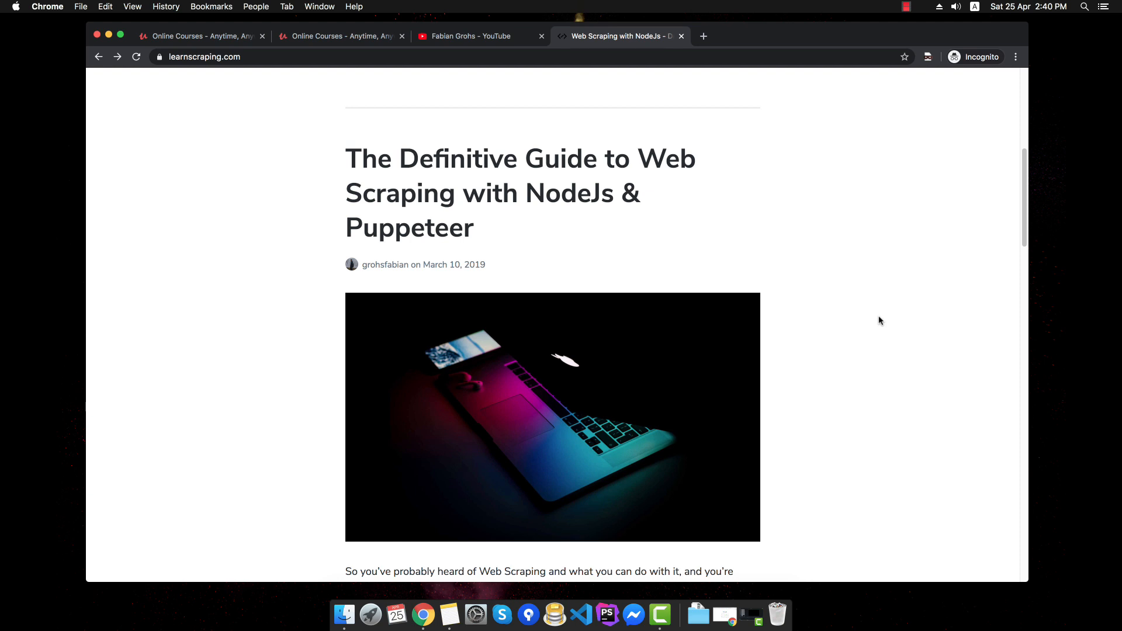
mouse_move(955, 382)
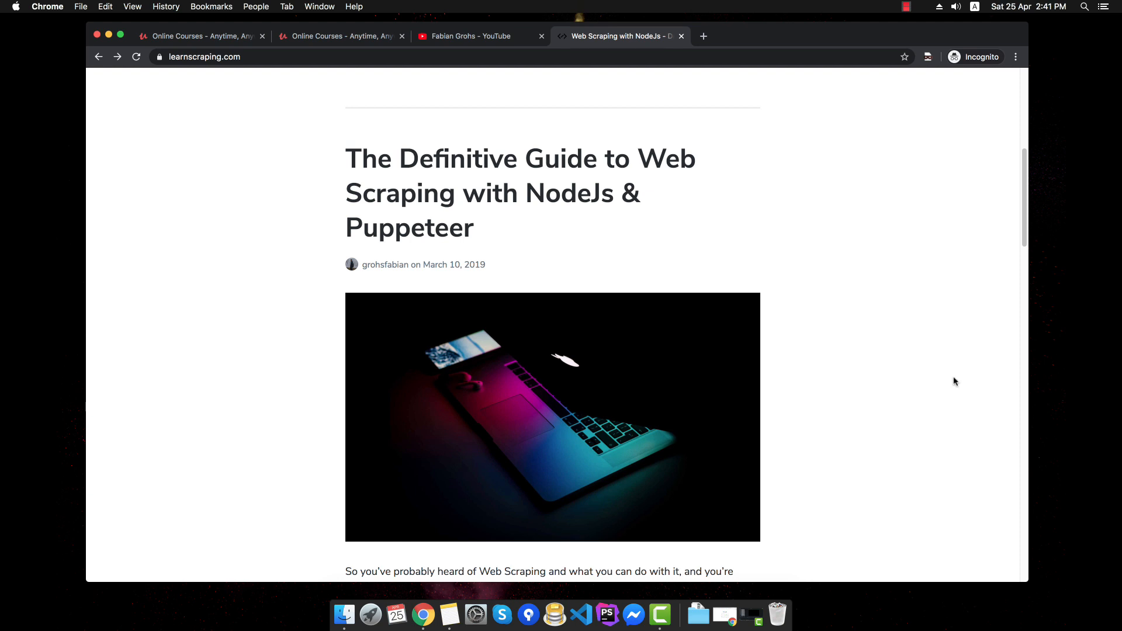